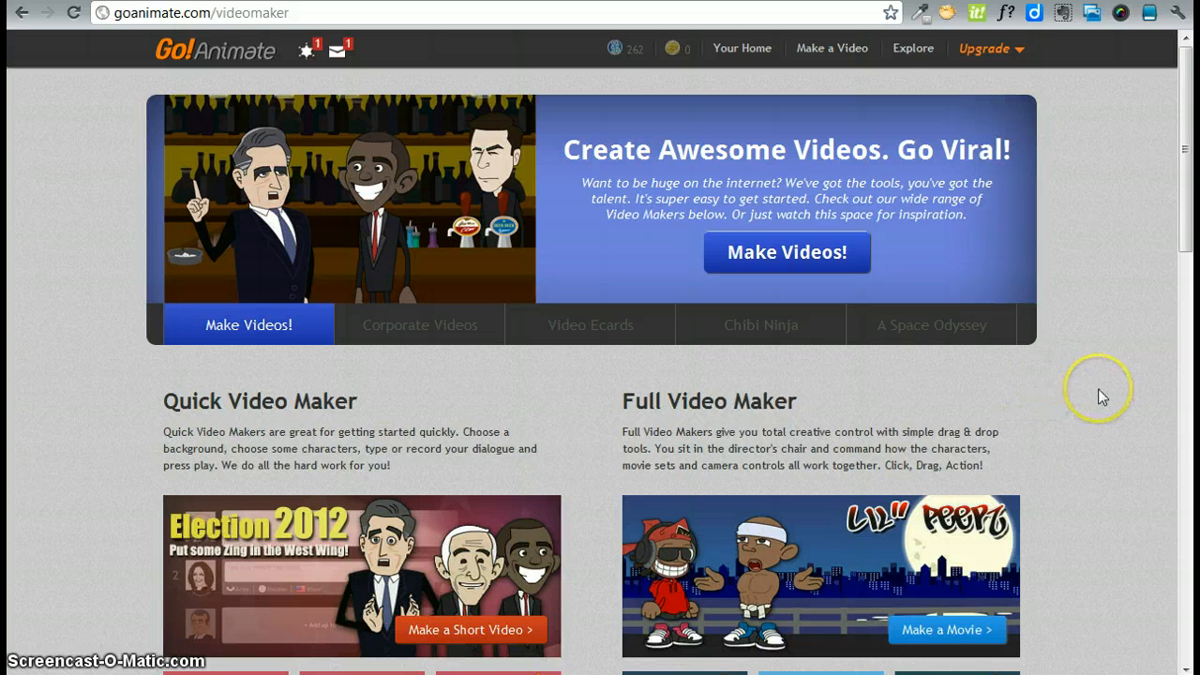
mouse_move(1101, 395)
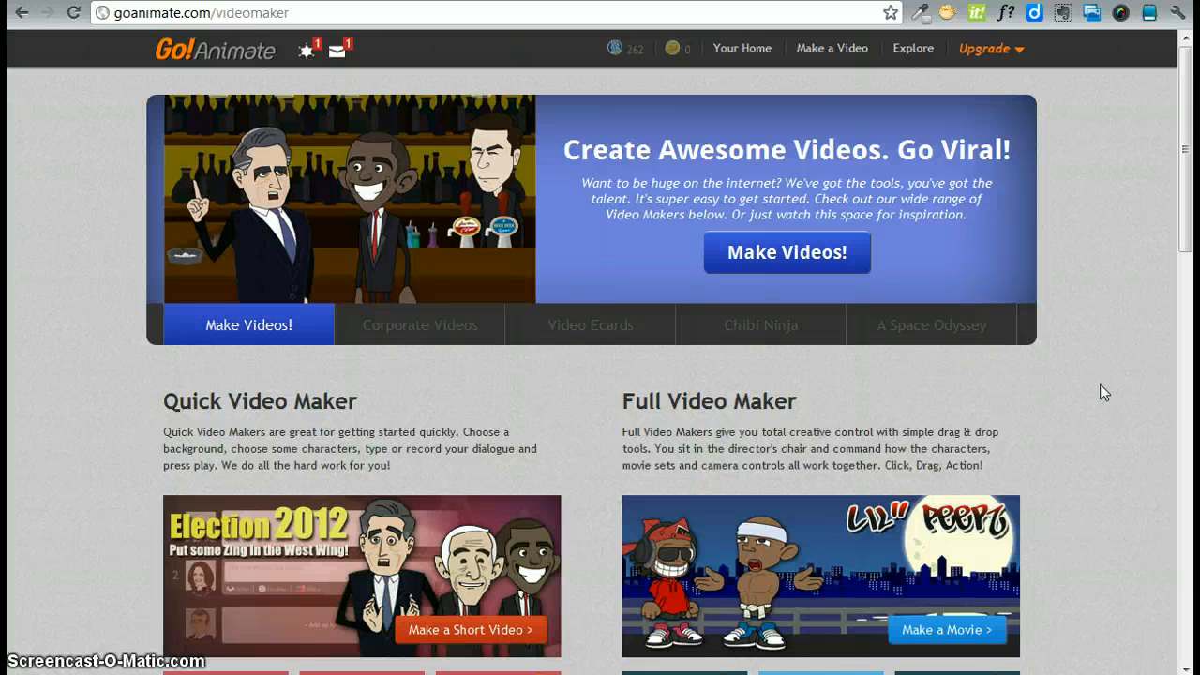
mouse_move(1099, 389)
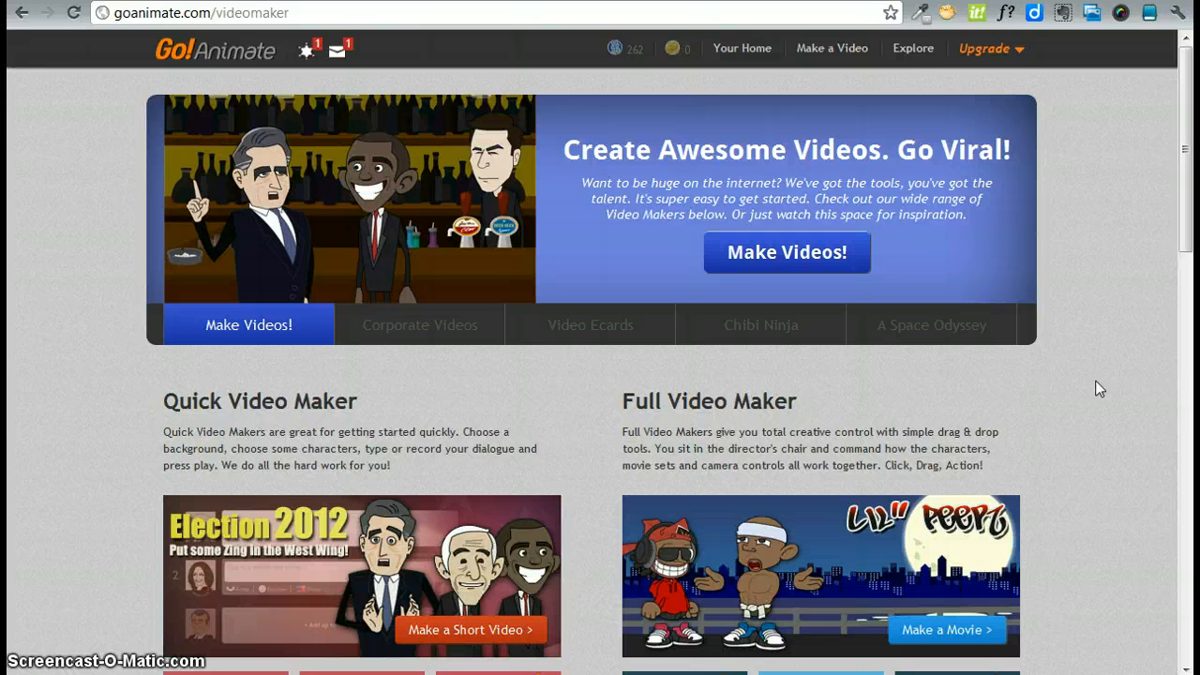
Step: Browse the GoAnimate page and show every theme available under Full Video Maker
left_click(1090, 391)
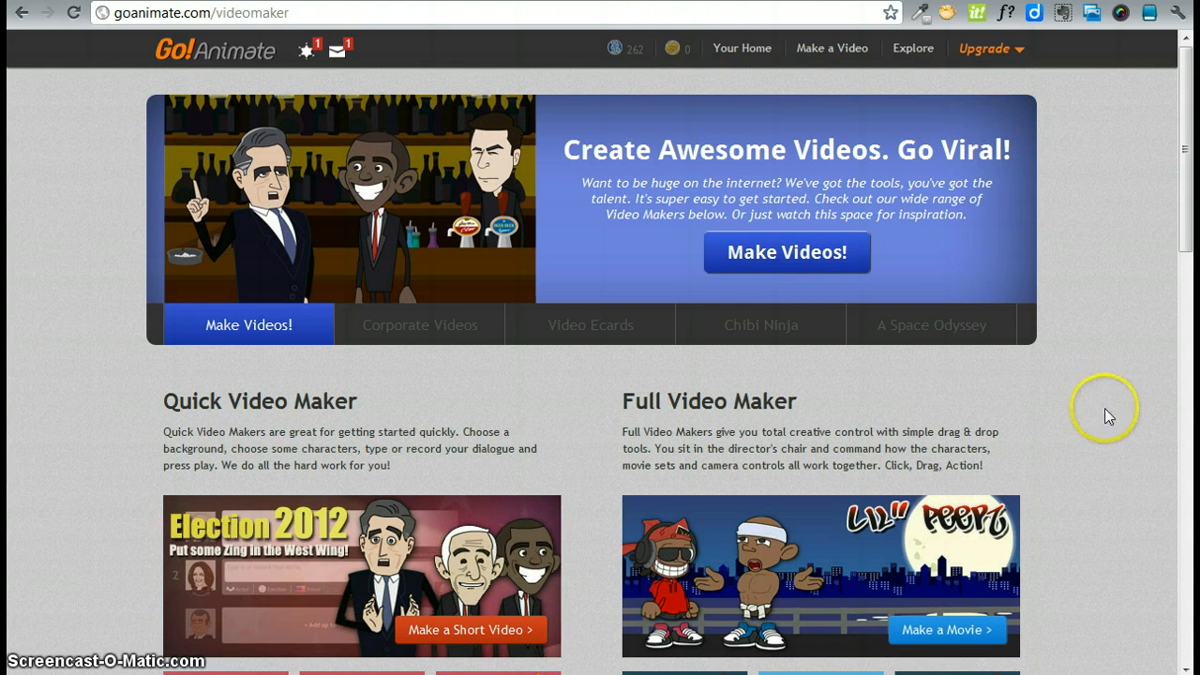
mouse_move(1116, 429)
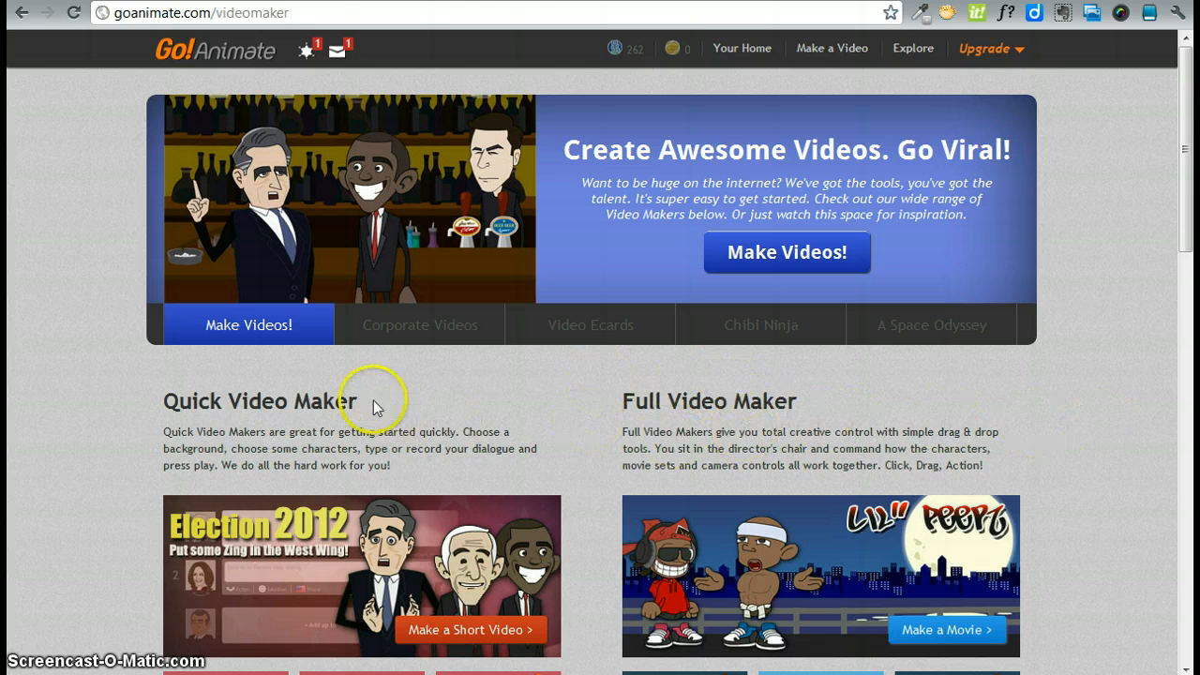
mouse_move(609, 438)
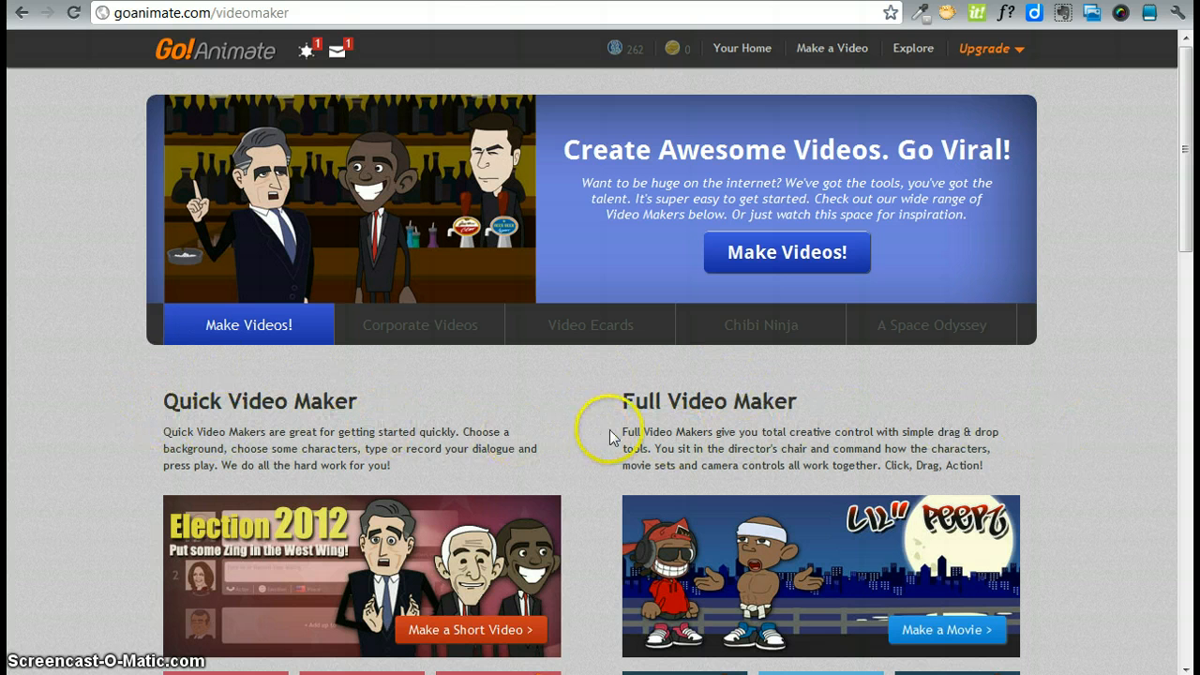
mouse_move(1092, 563)
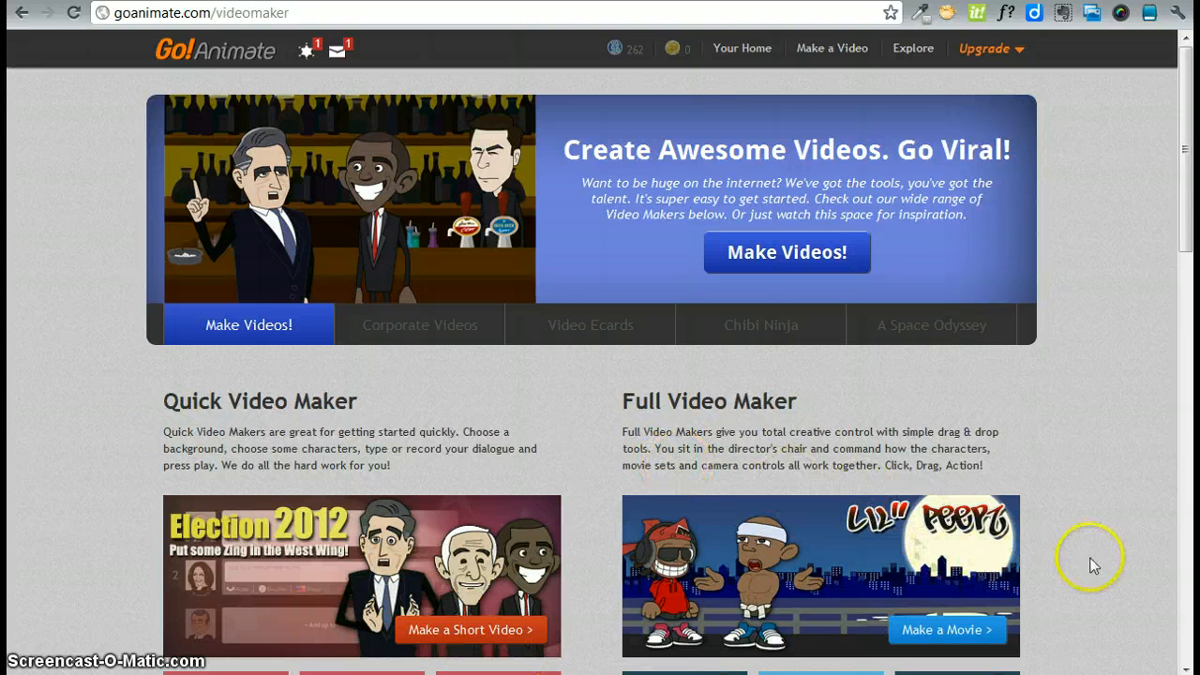
mouse_move(1089, 551)
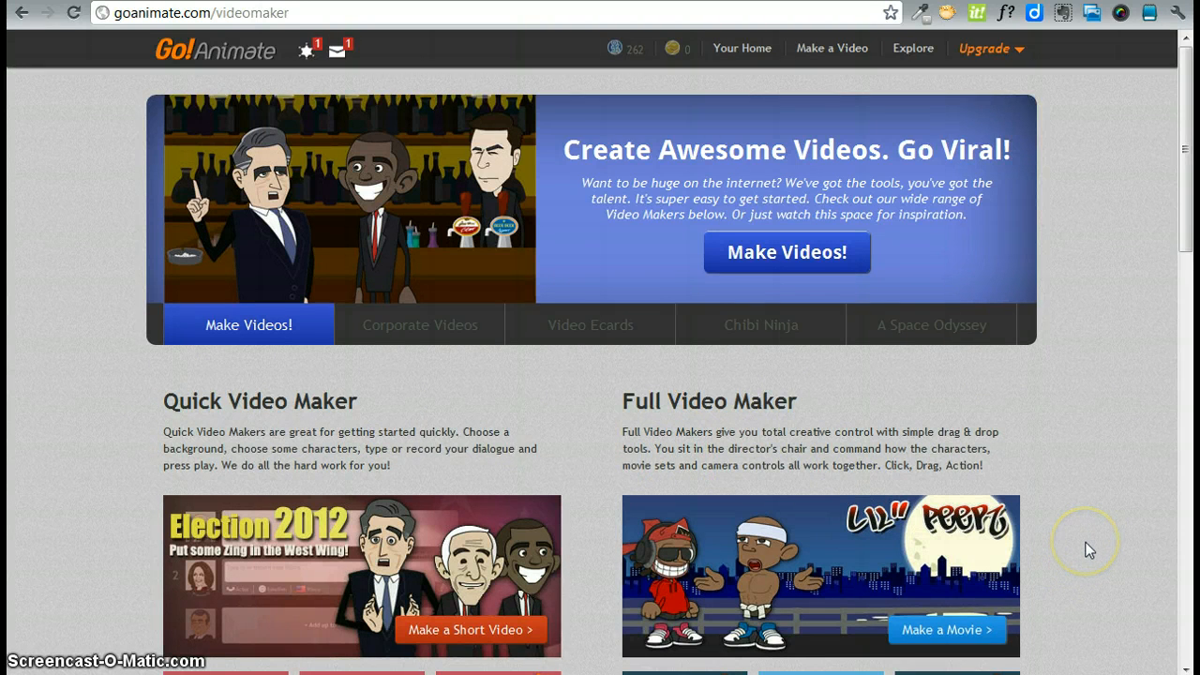
scroll("down", 3)
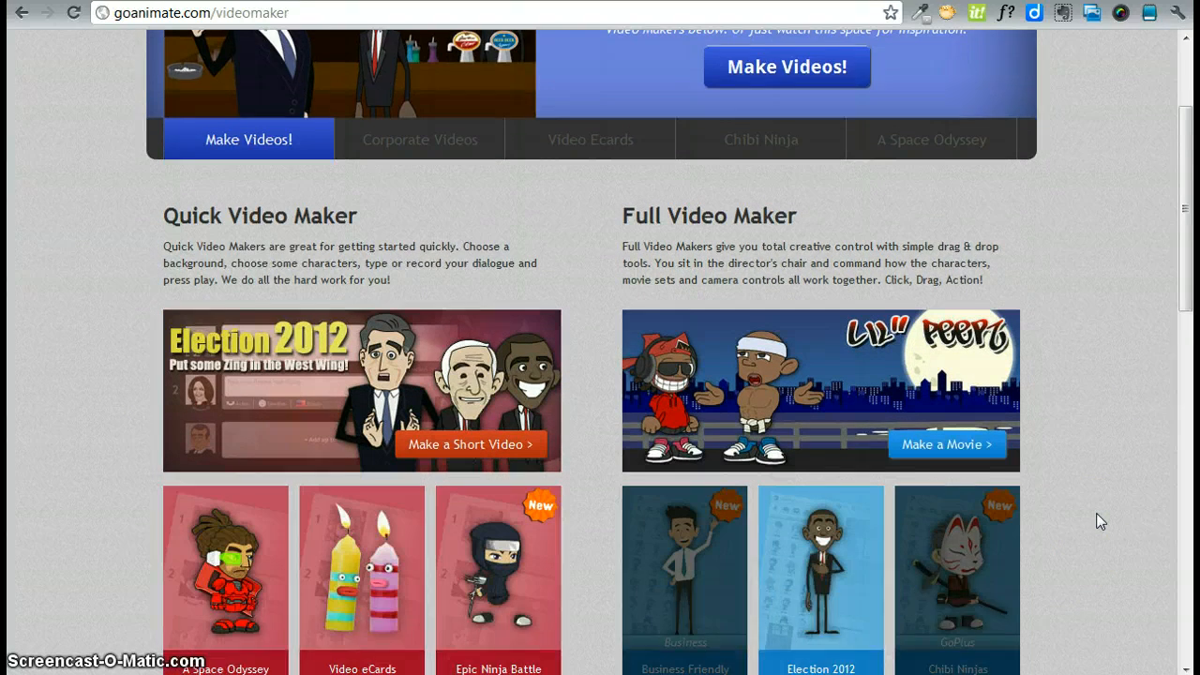
scroll("down", 3)
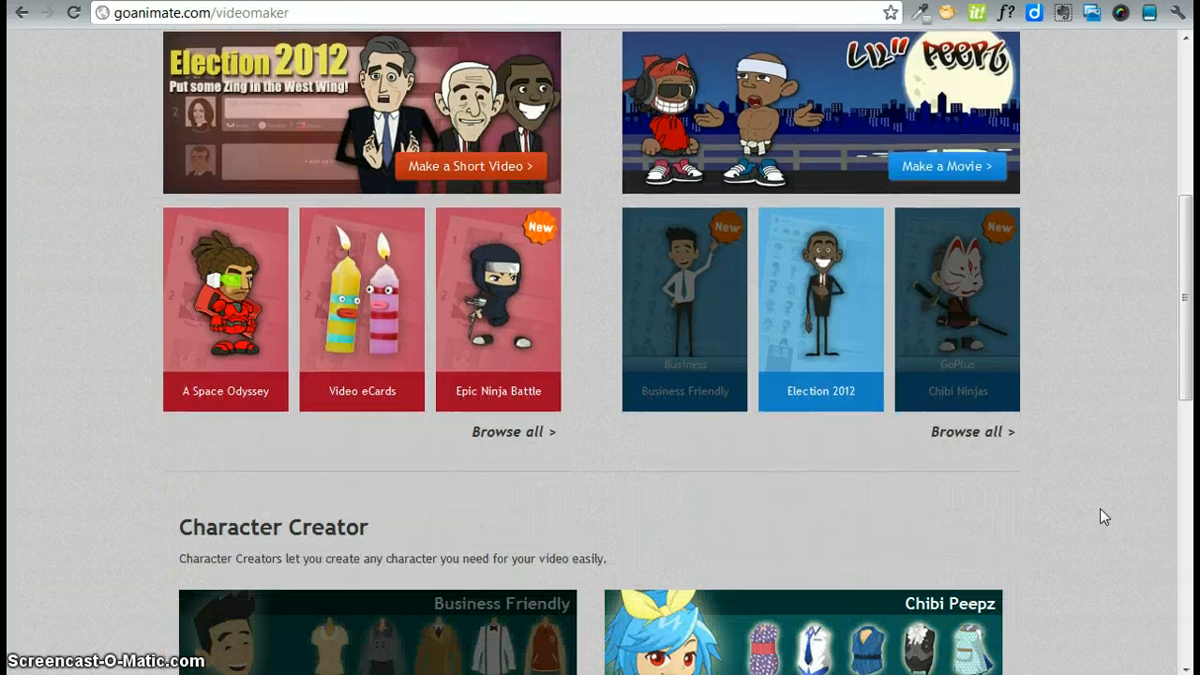
scroll("down", 3)
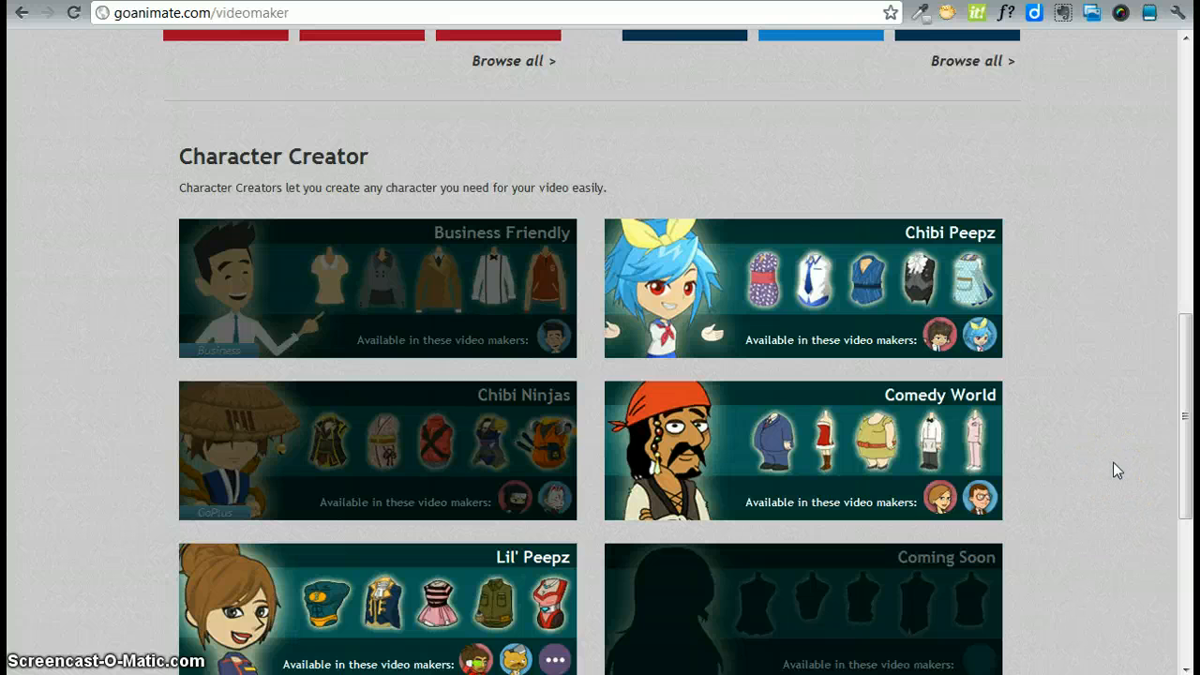
left_click(1123, 471)
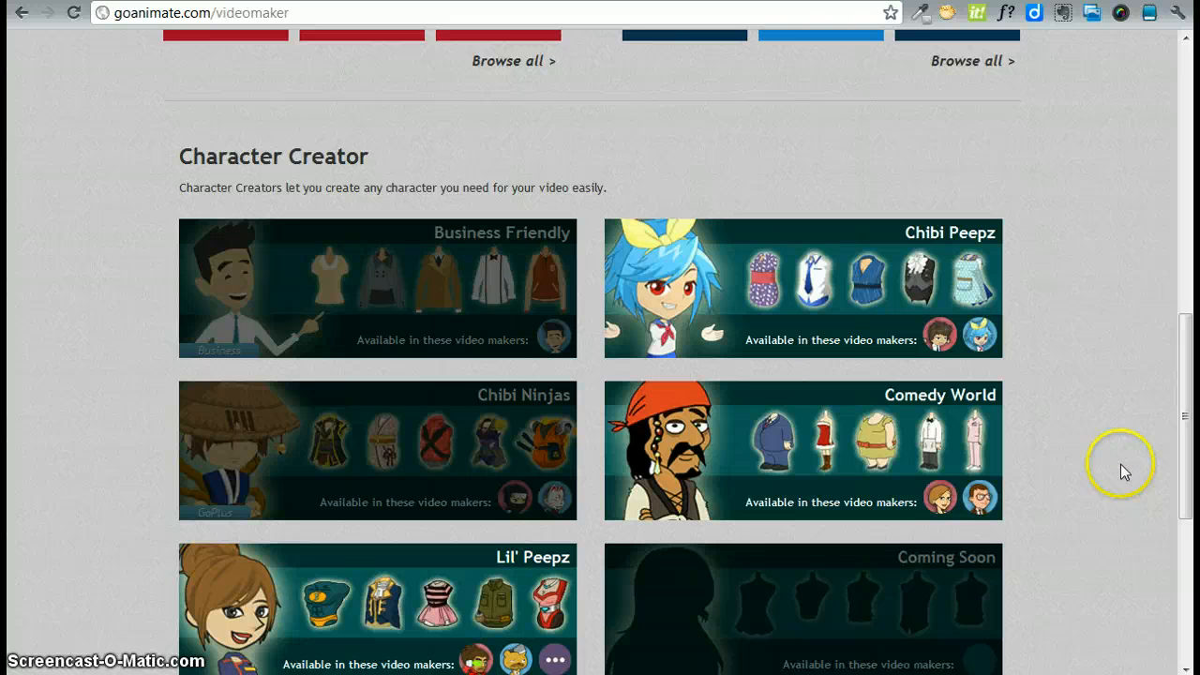
scroll("up", 3)
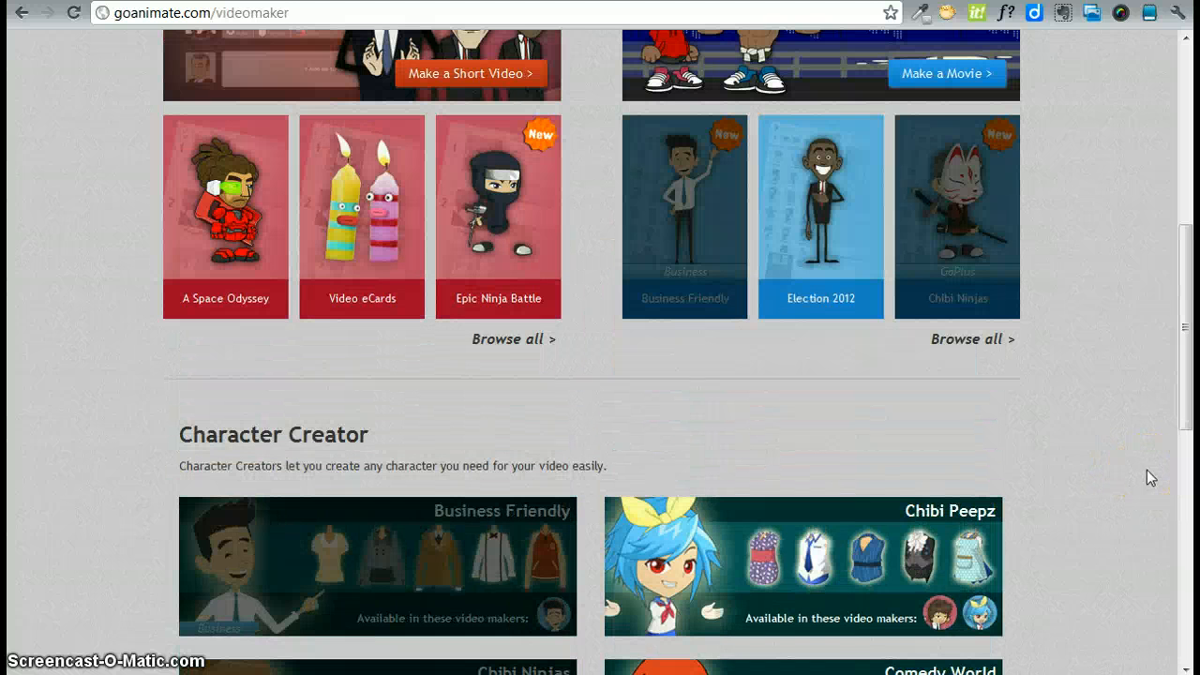
scroll("up", 3)
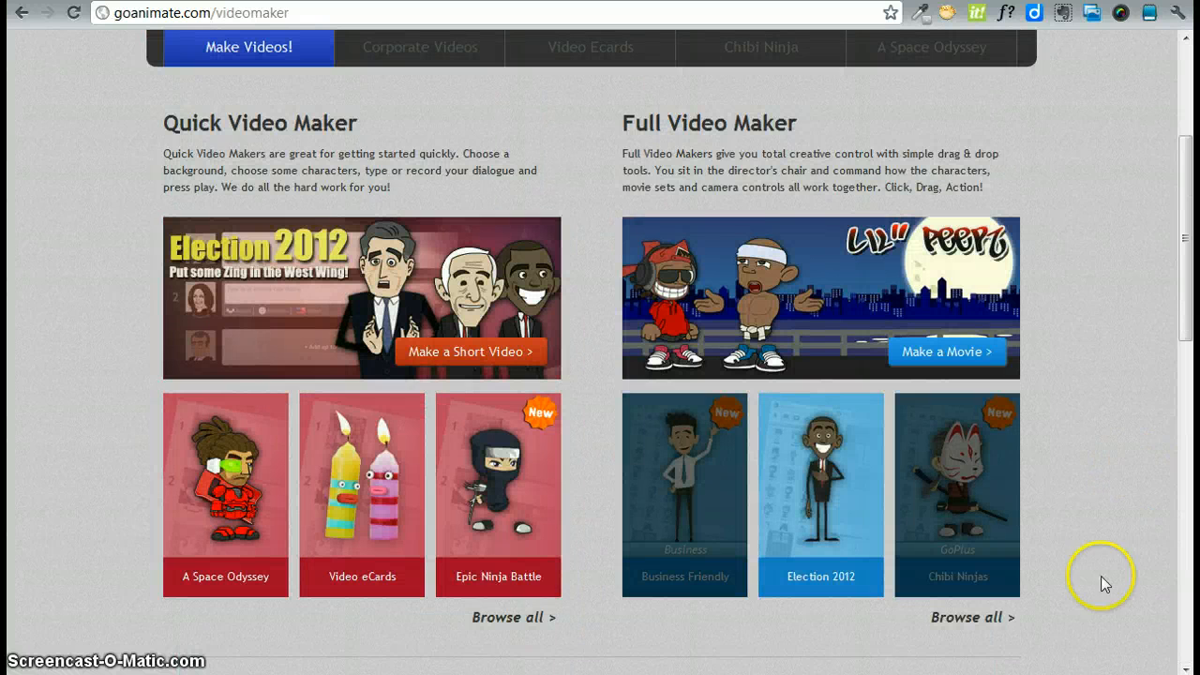
mouse_move(795, 319)
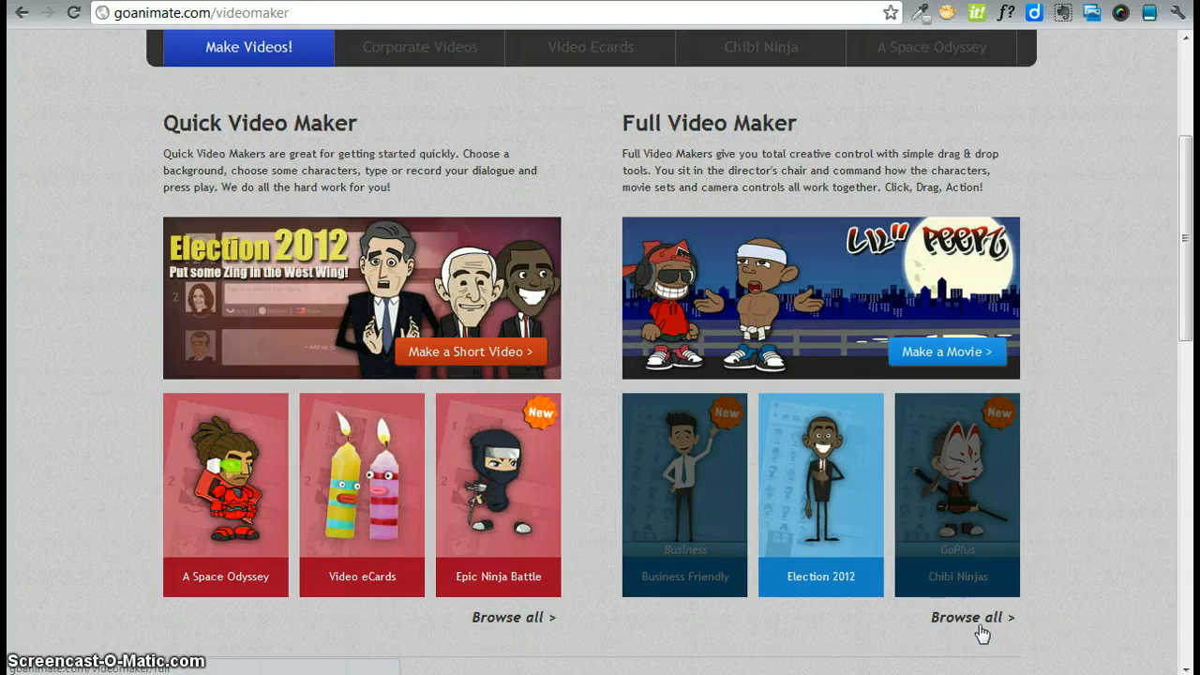
mouse_move(666, 337)
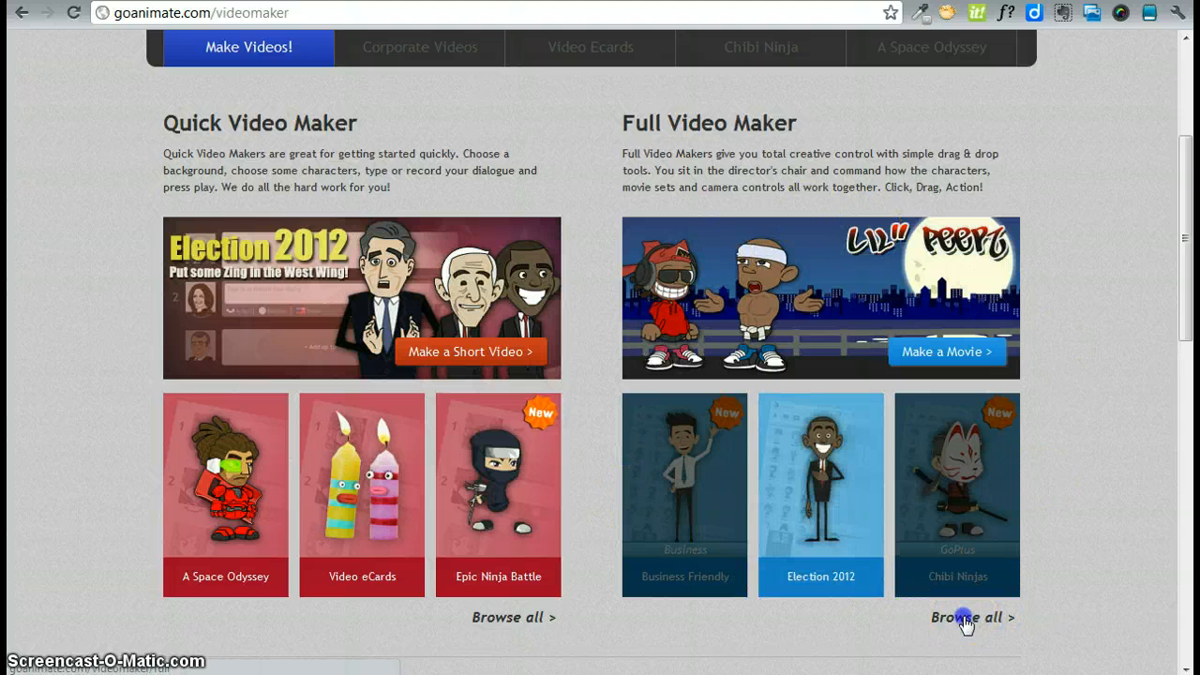
left_click(964, 616)
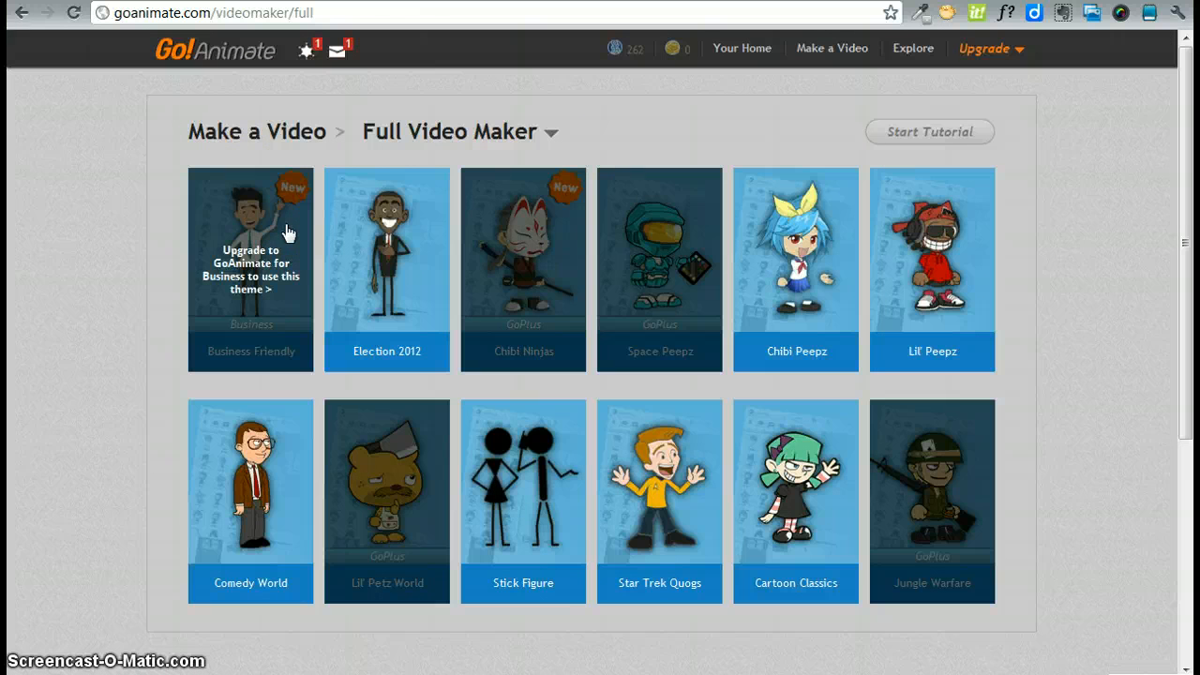
mouse_move(523, 229)
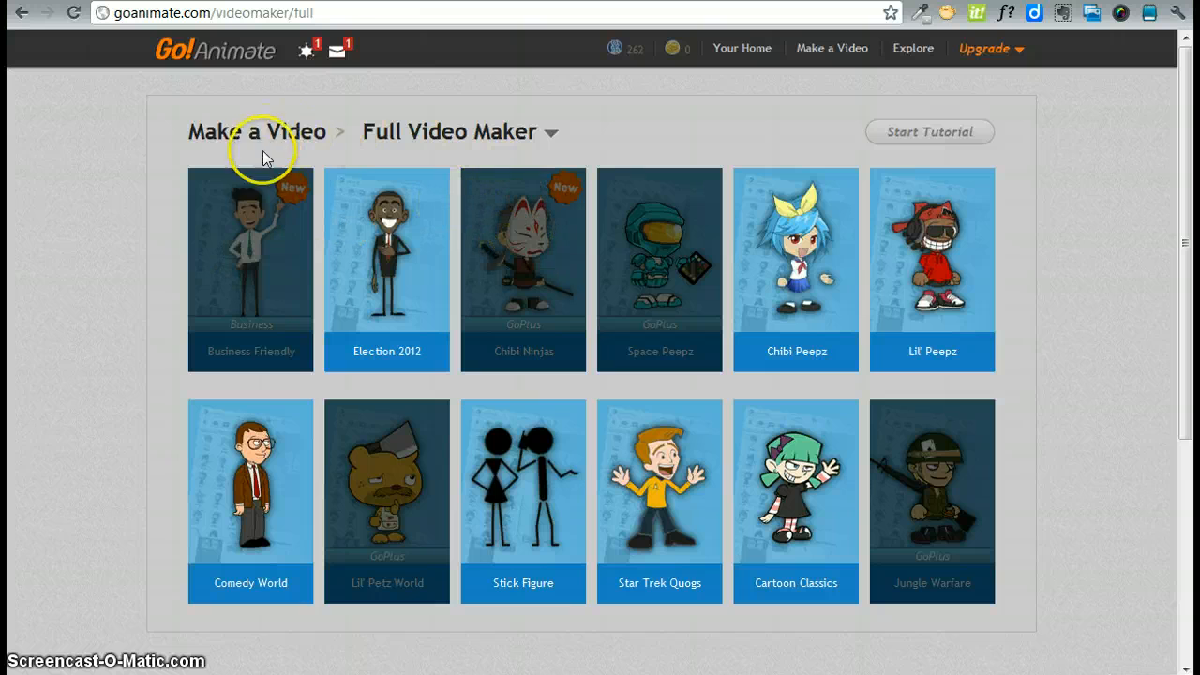
mouse_move(262, 228)
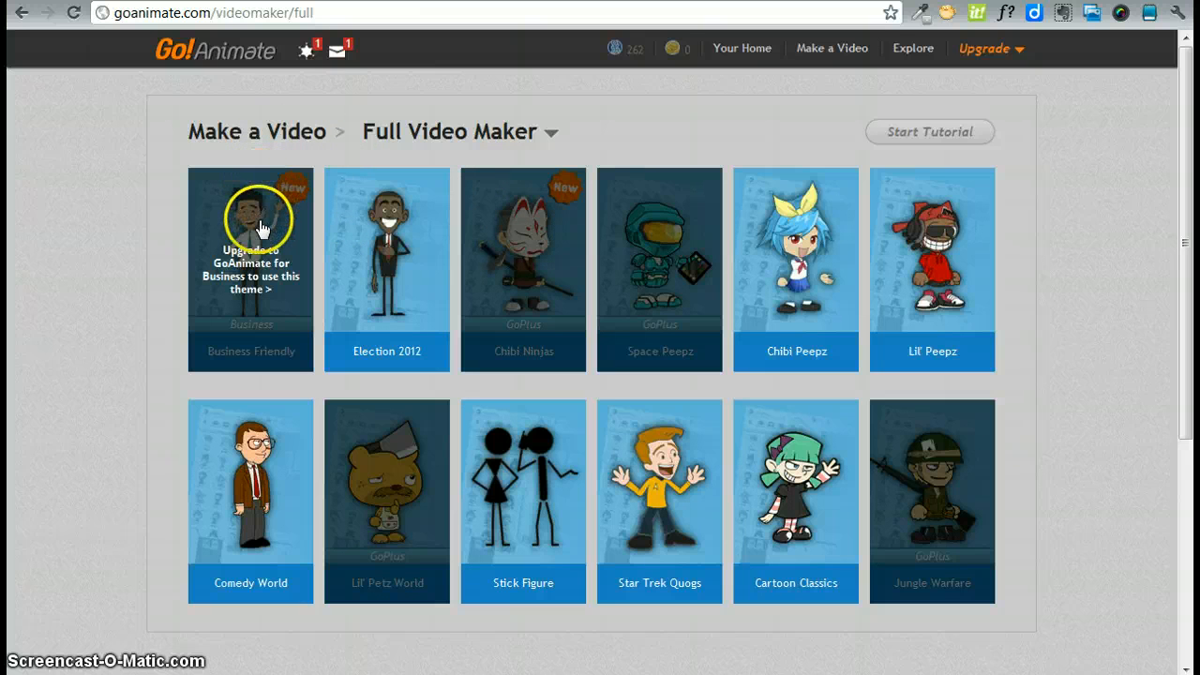
mouse_move(295, 192)
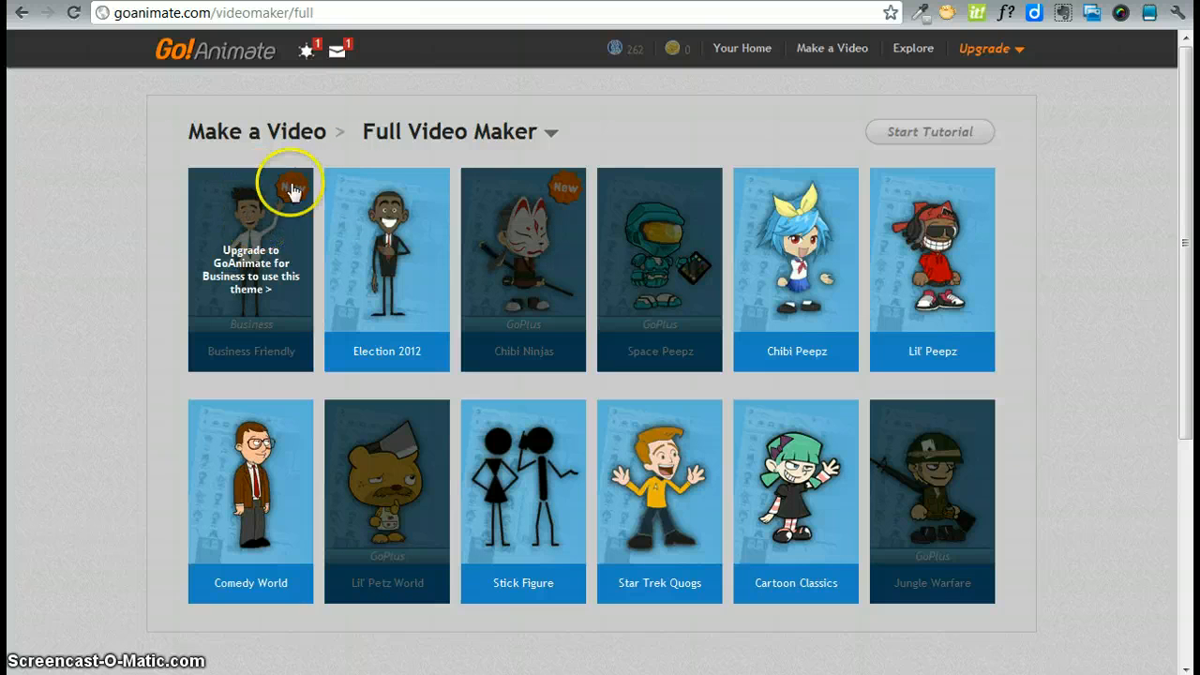
mouse_move(523, 234)
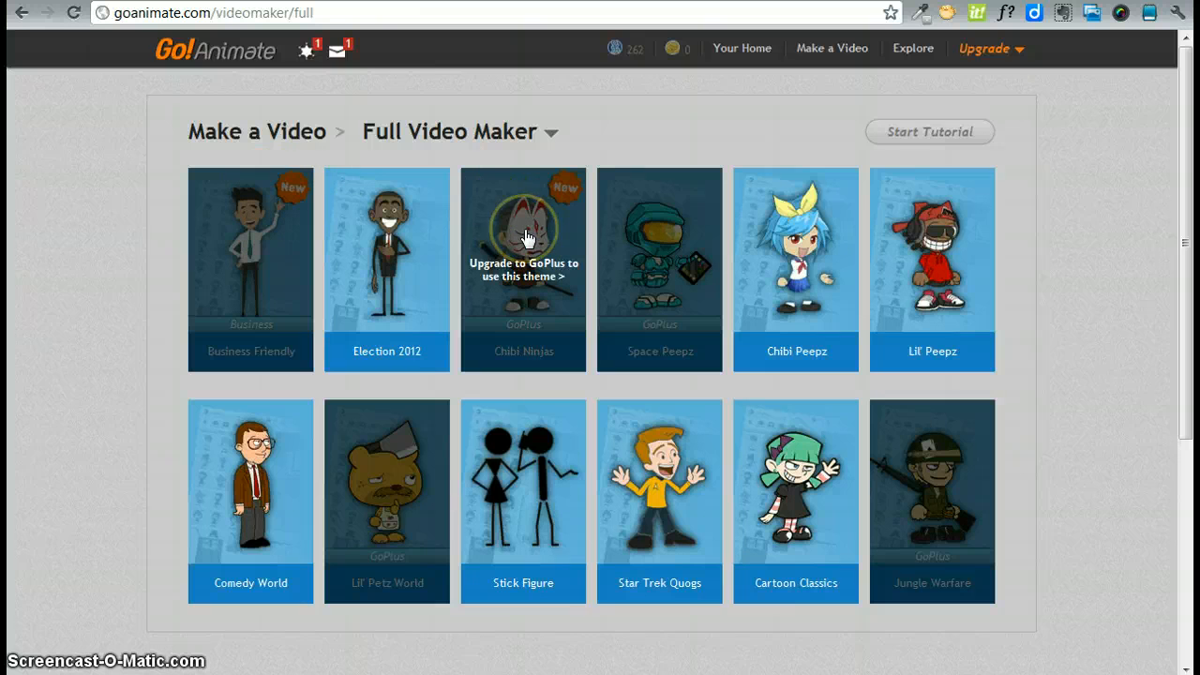
mouse_move(659, 263)
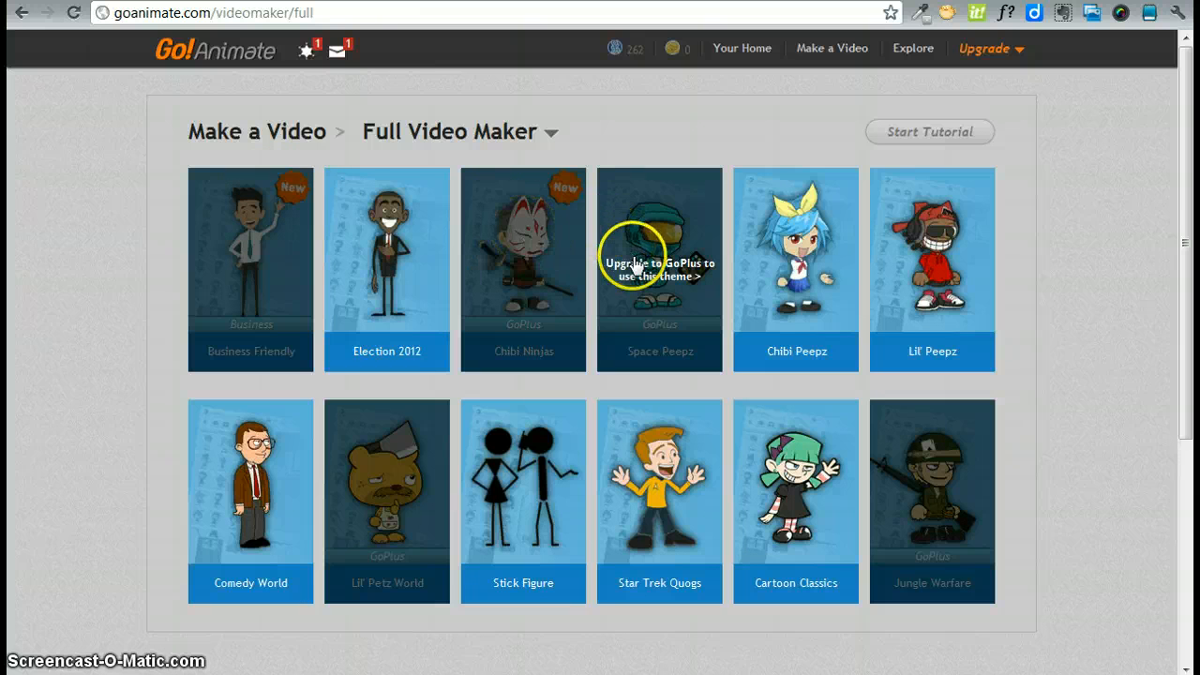
mouse_move(403, 506)
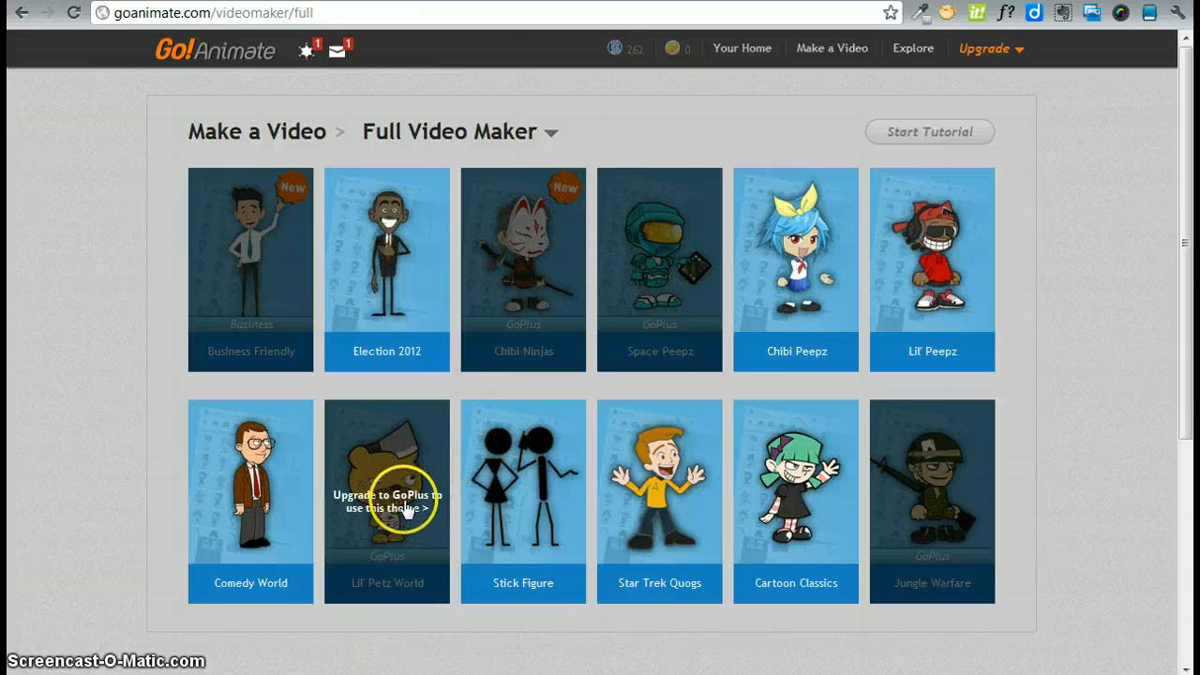
mouse_move(1073, 417)
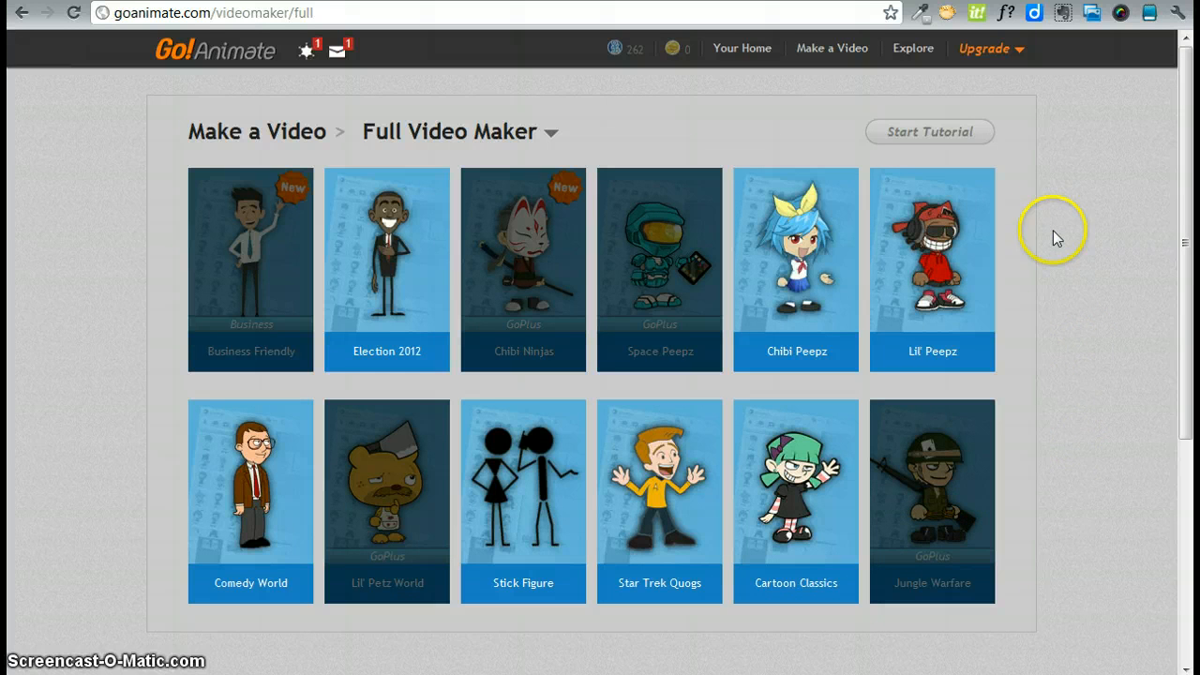
mouse_move(1085, 298)
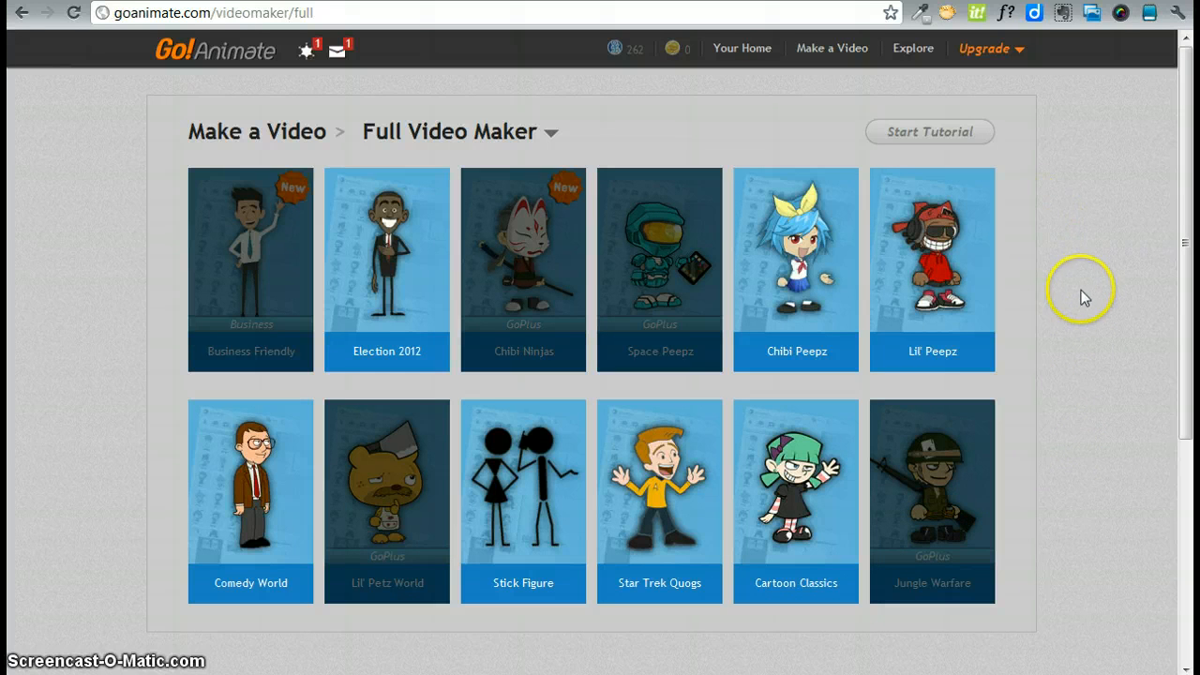
mouse_move(794, 441)
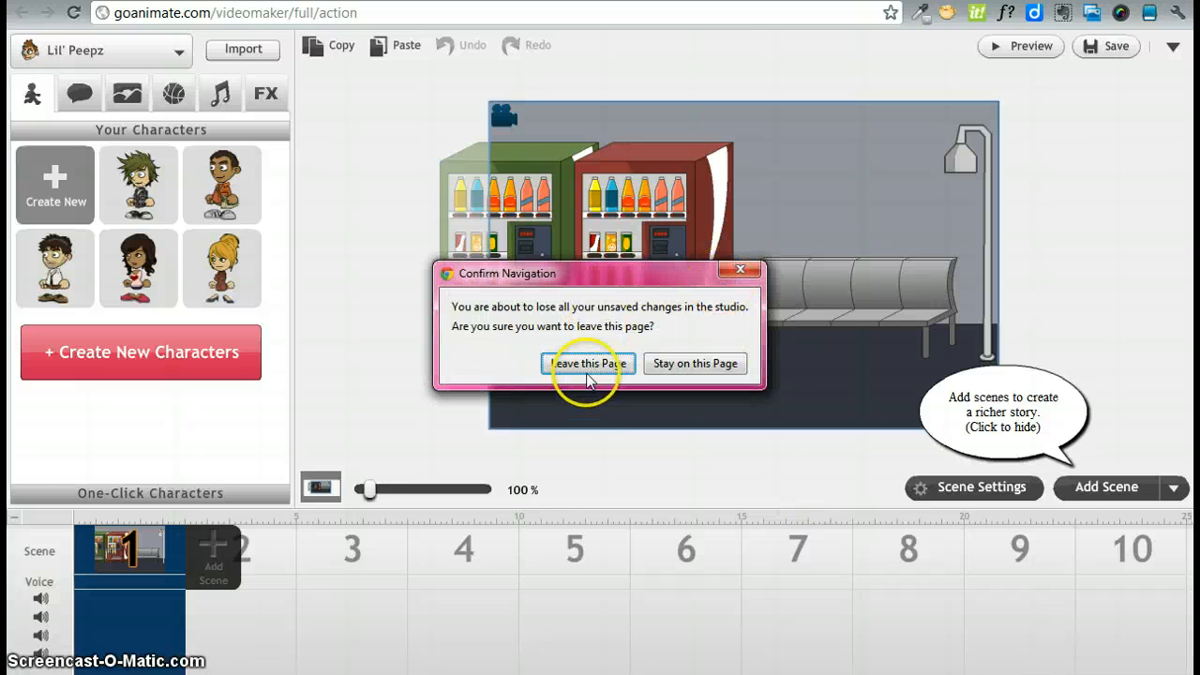
left_click(586, 364)
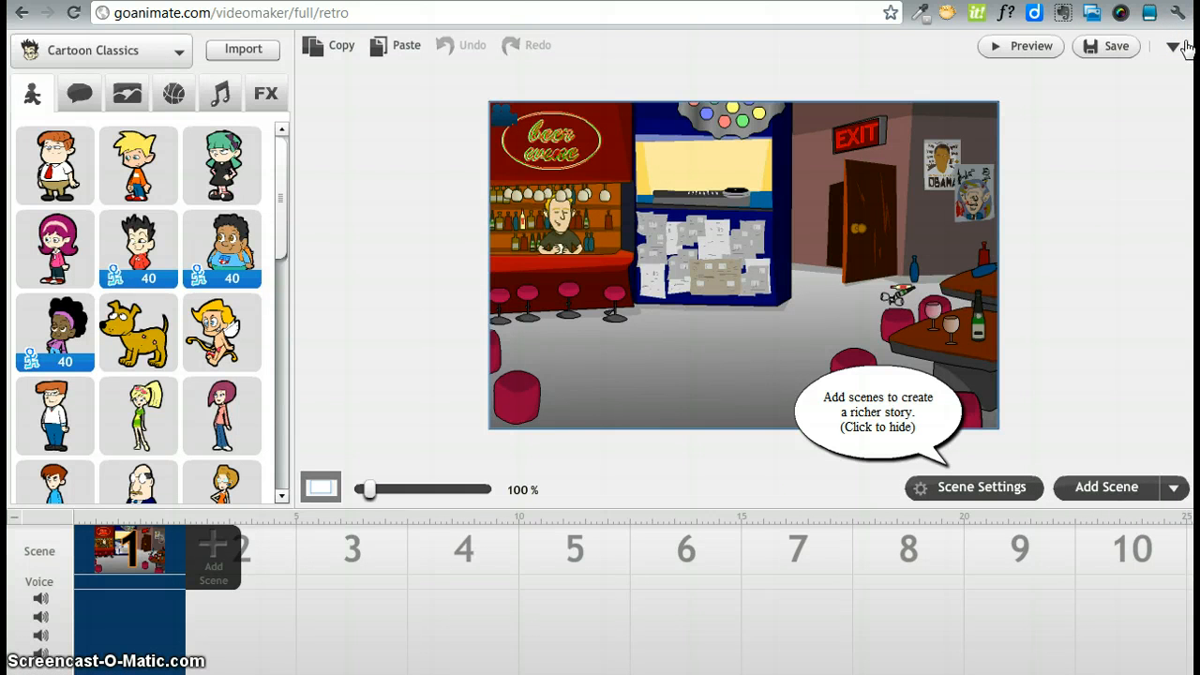
mouse_move(1174, 232)
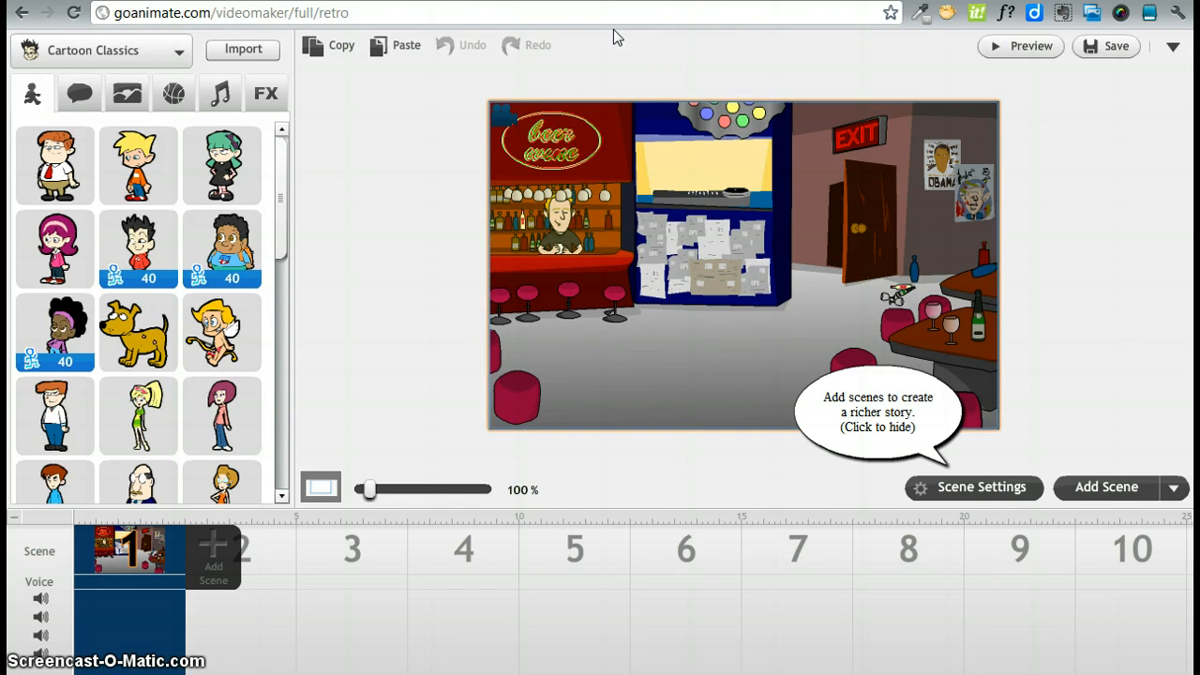
Step: Show the Cartoon Classics background library beside the bar scene
left_click(562, 239)
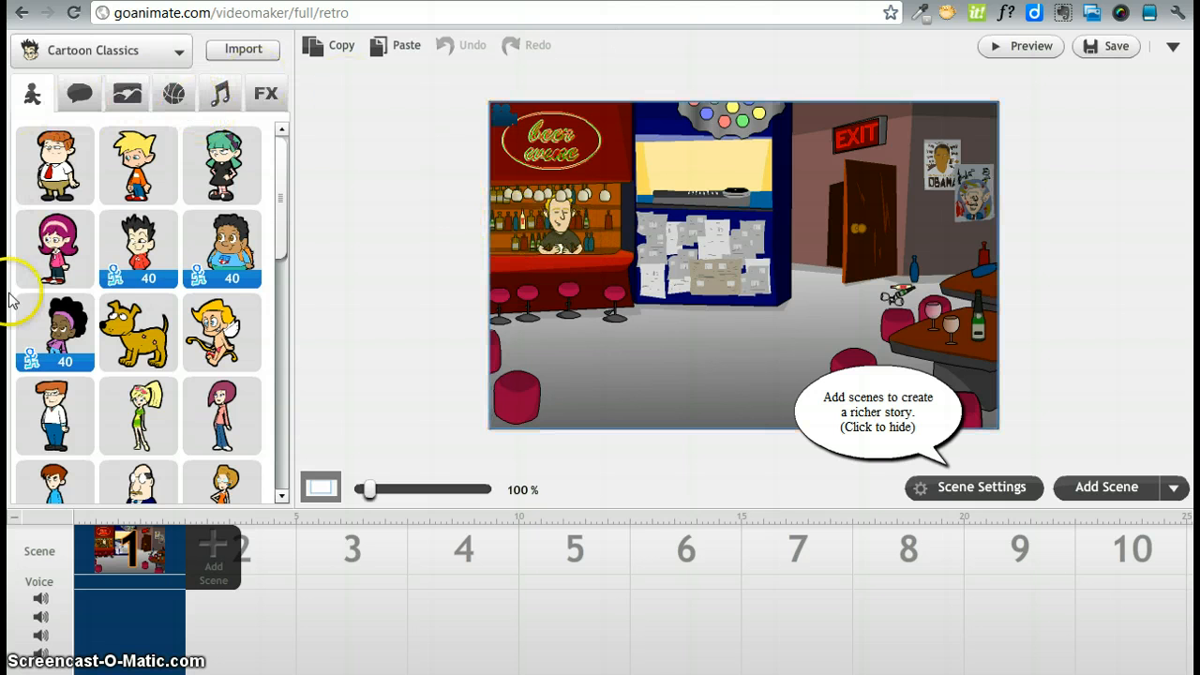
mouse_move(89, 35)
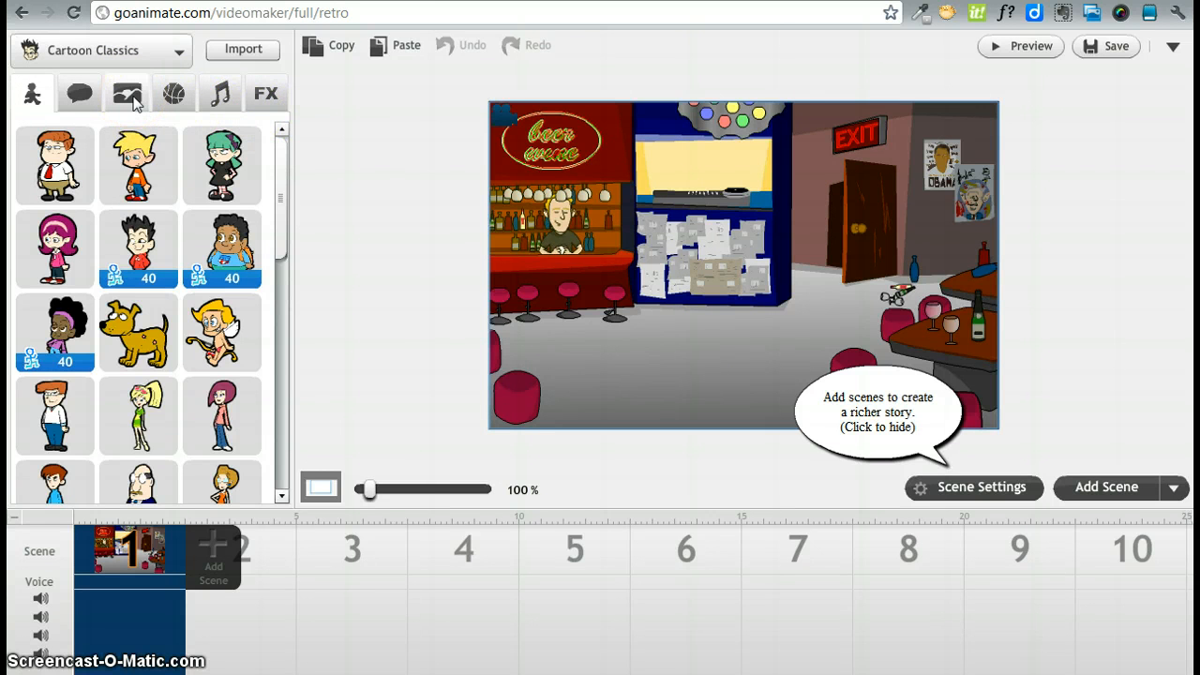
left_click(126, 92)
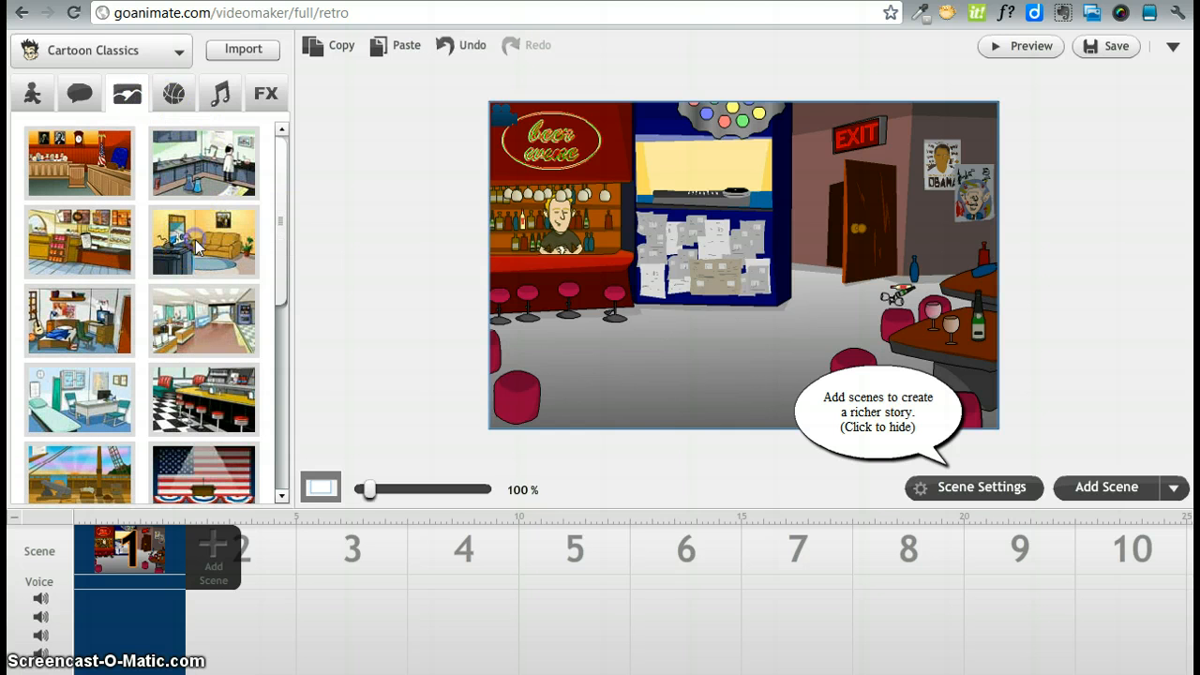
Step: Apply the living-room background to the first scene, keeping Cartoon Classics as the content source
left_click(204, 241)
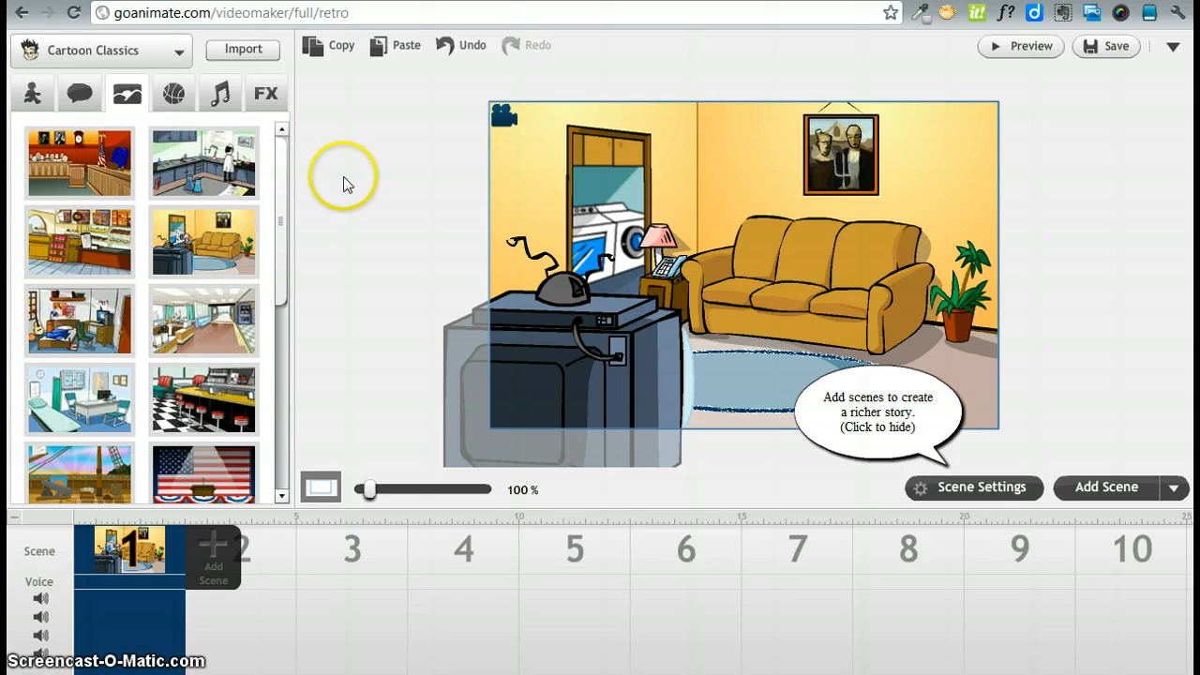
left_click(101, 50)
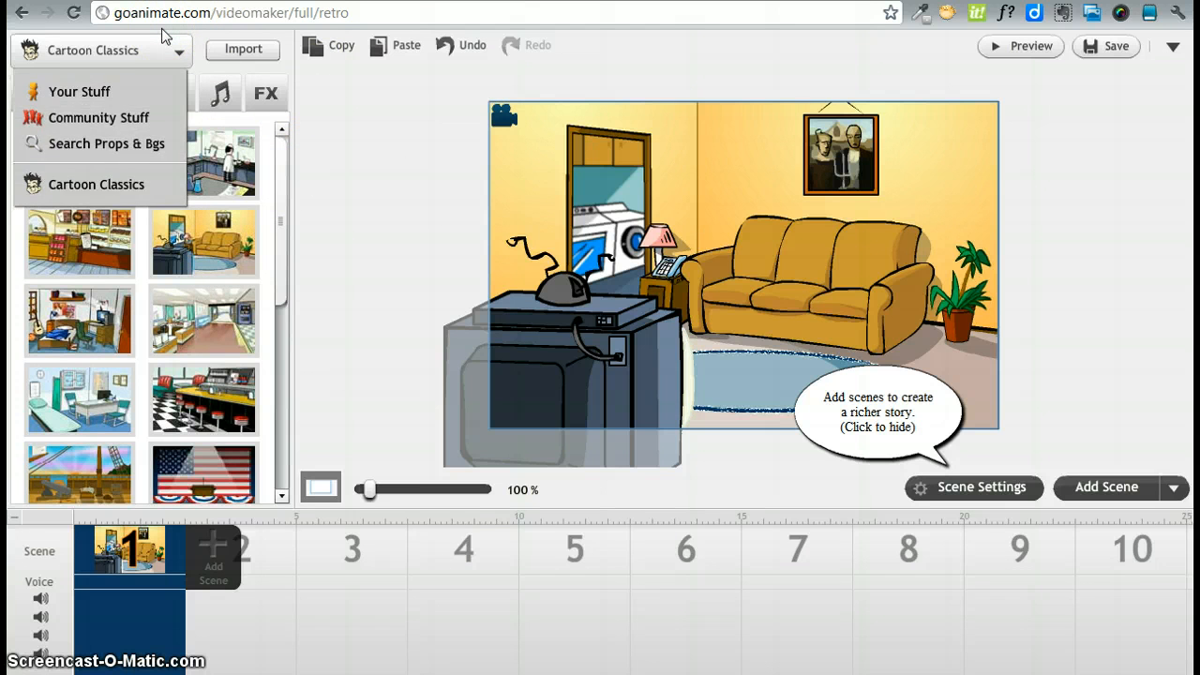
left_click(126, 93)
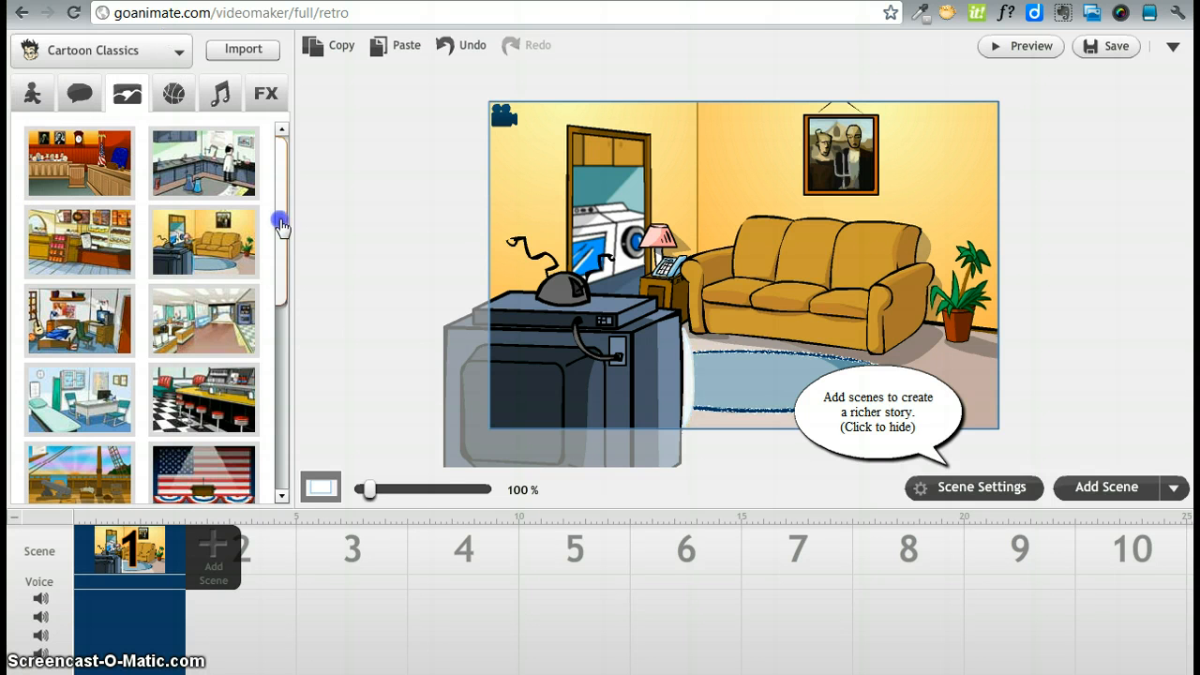
Step: Browse further down the backgrounds list, including the 30-coin premium ones
left_click_drag(282, 225, 257, 384)
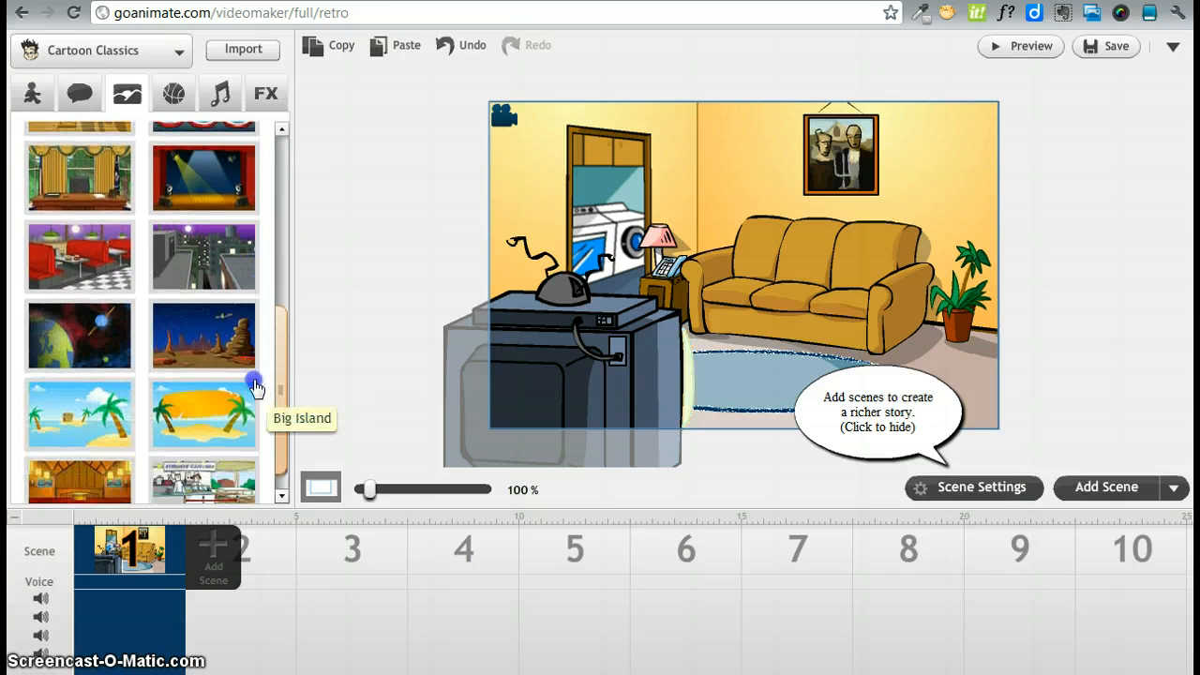
scroll("down", 3)
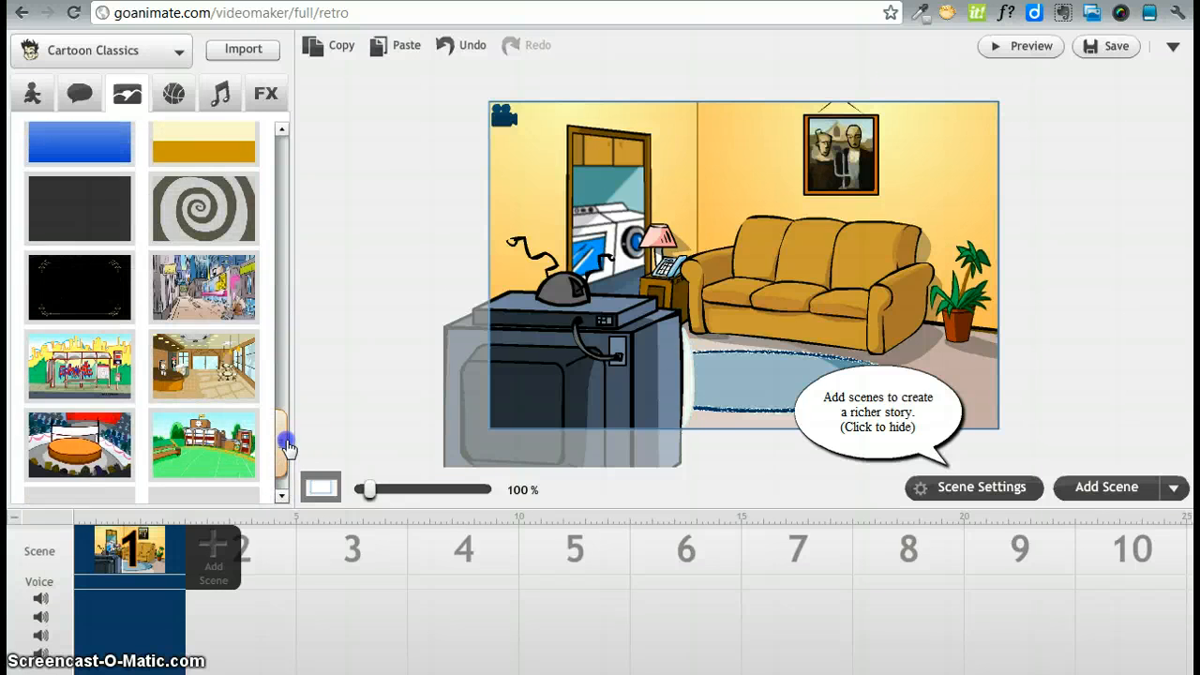
scroll("down", 3)
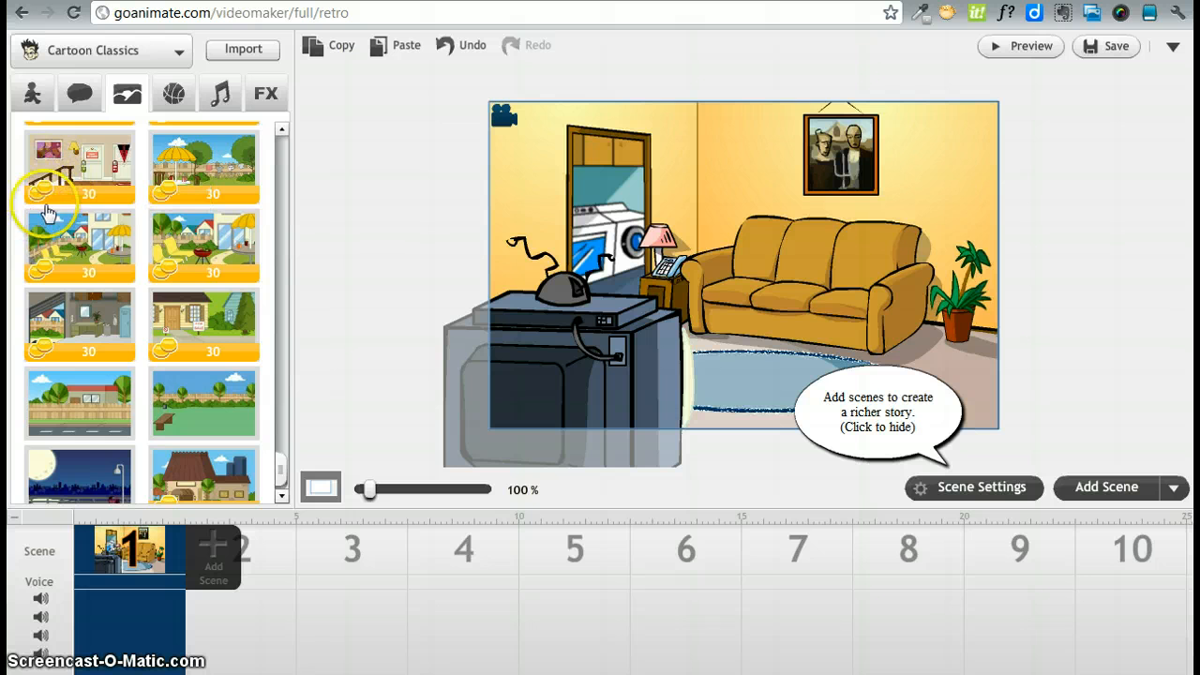
mouse_move(45, 173)
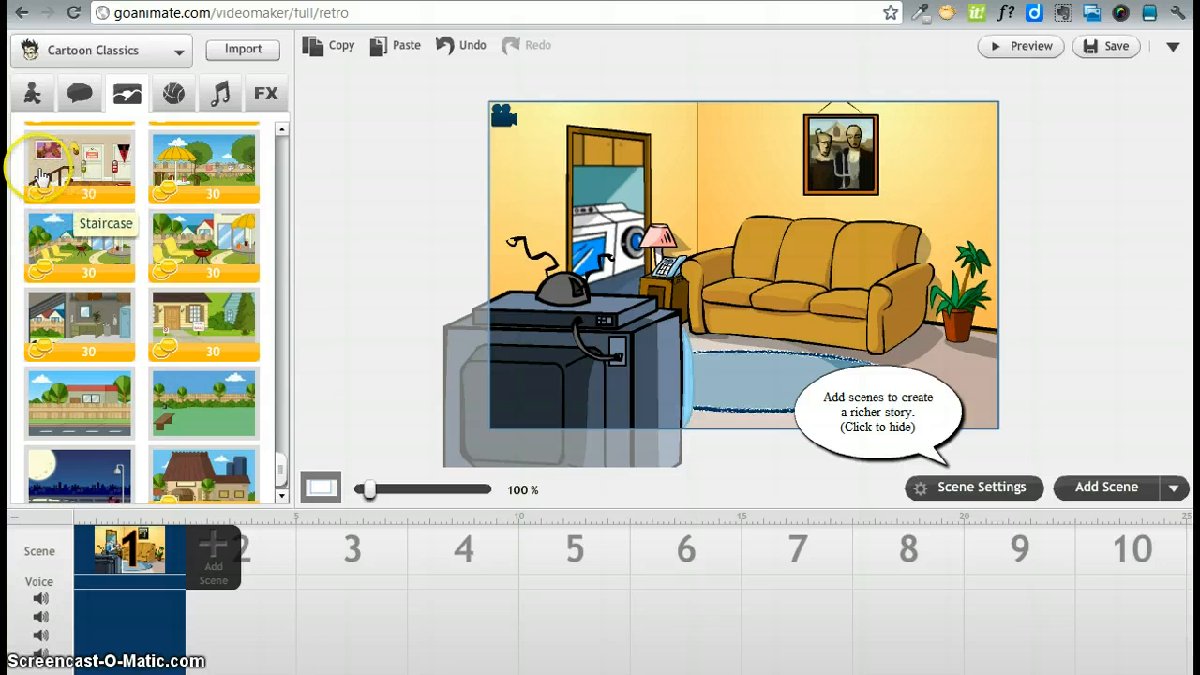
mouse_move(270, 379)
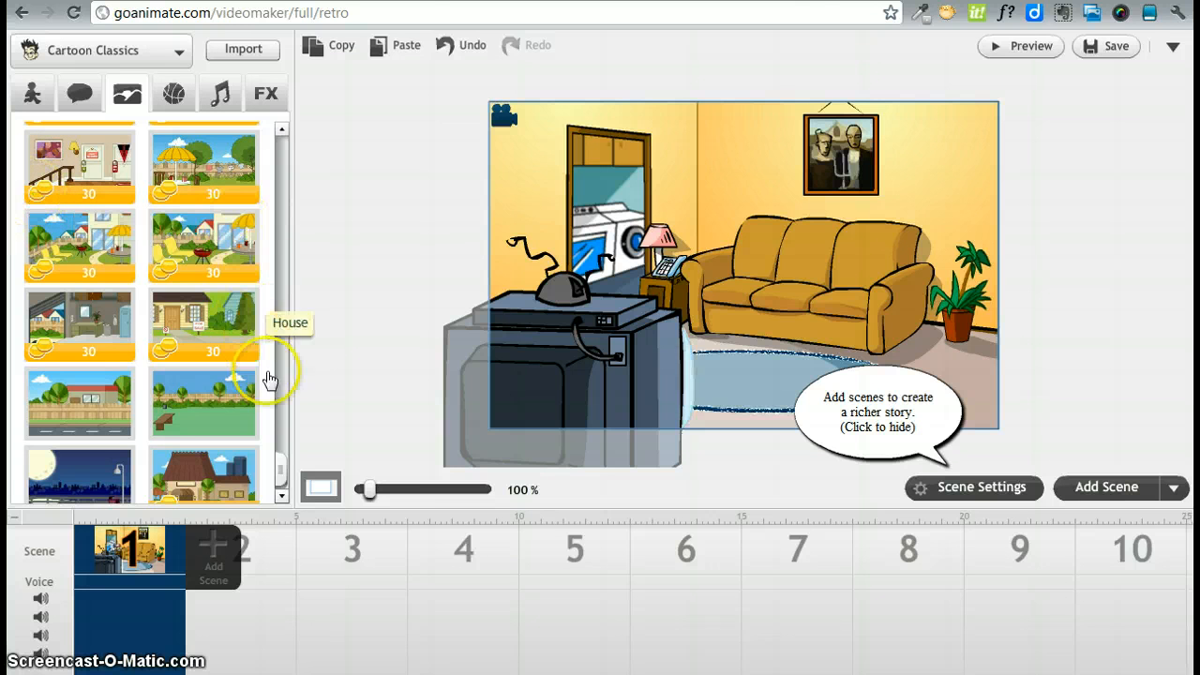
scroll("down", 3)
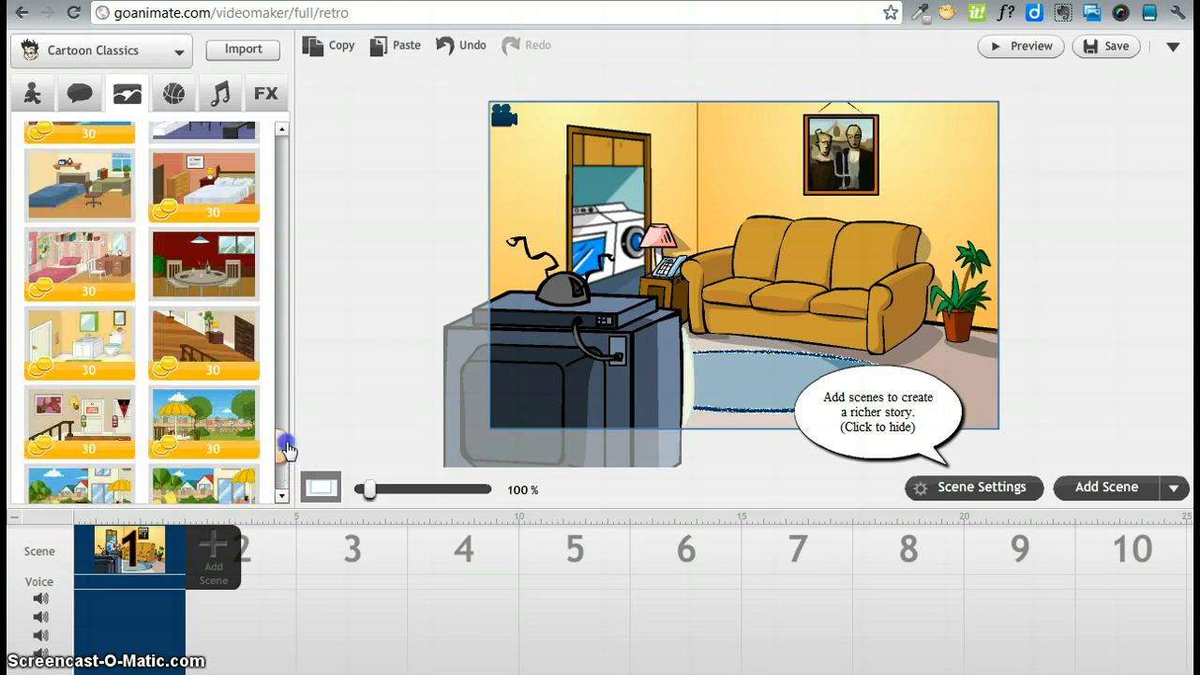
scroll("down", 3)
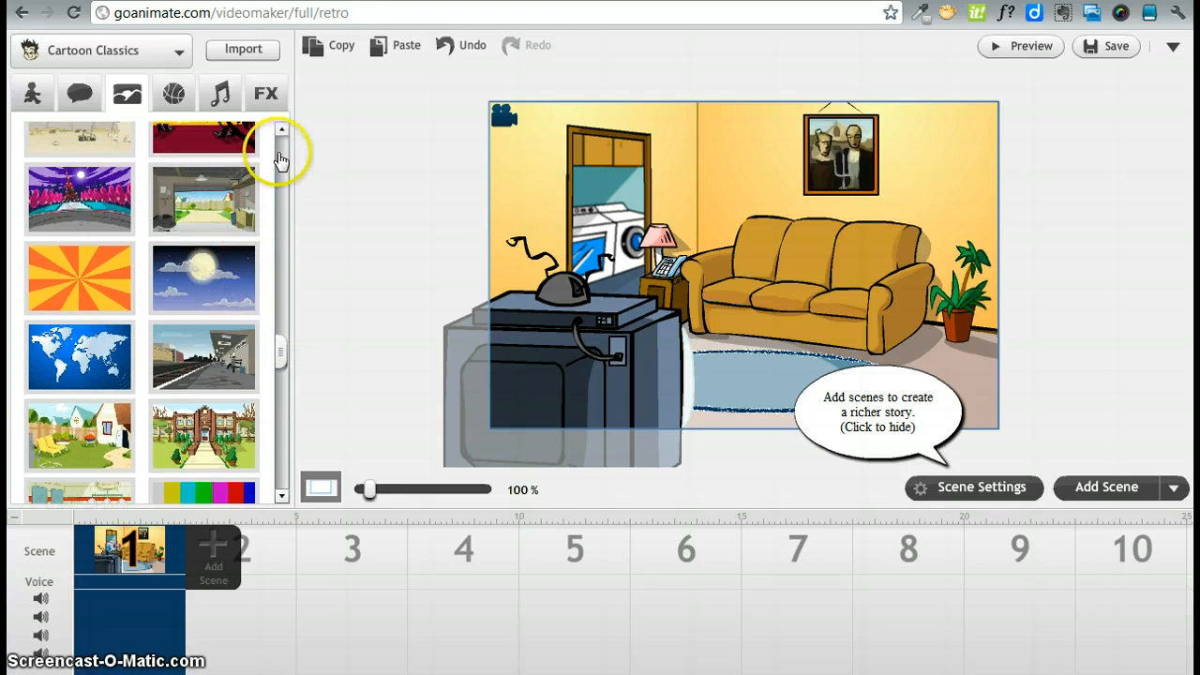
scroll("down", 3)
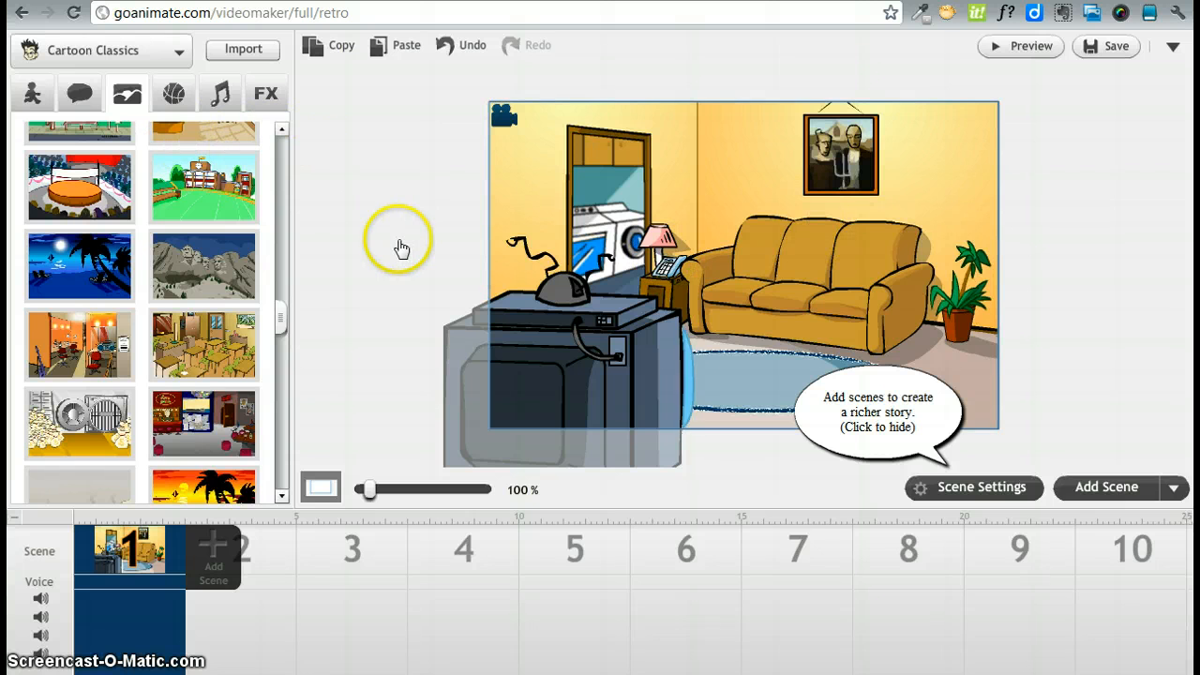
mouse_move(387, 232)
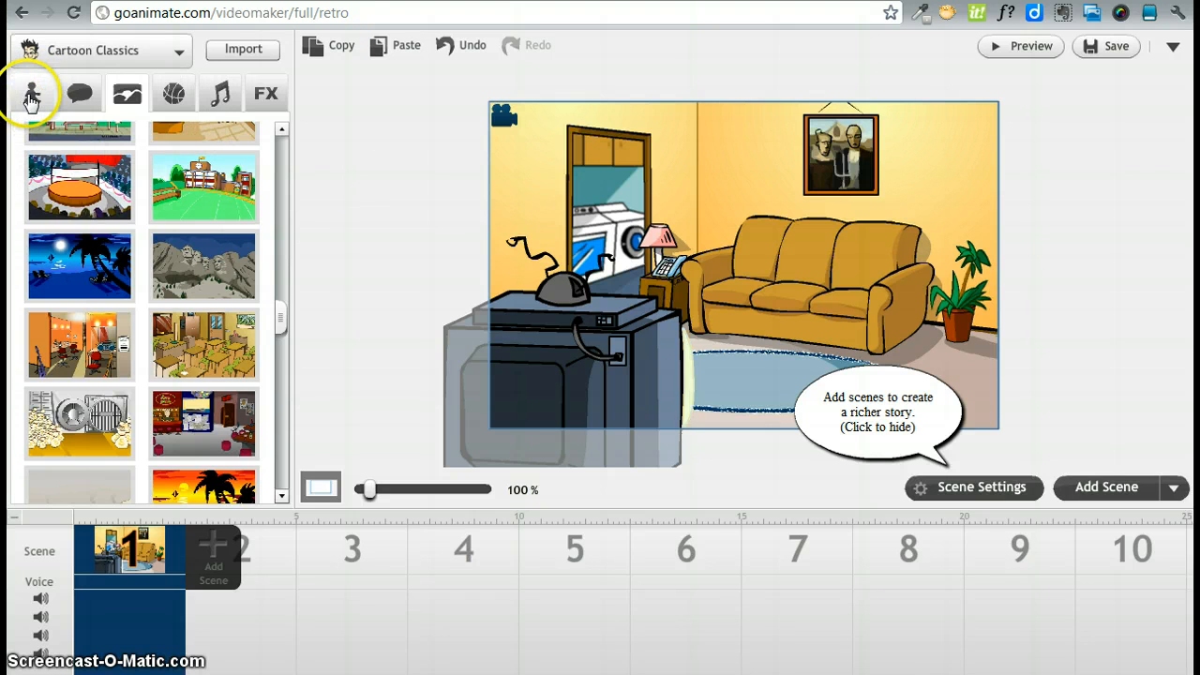
Step: Place the blond boy from the character library into the living room
left_click(32, 93)
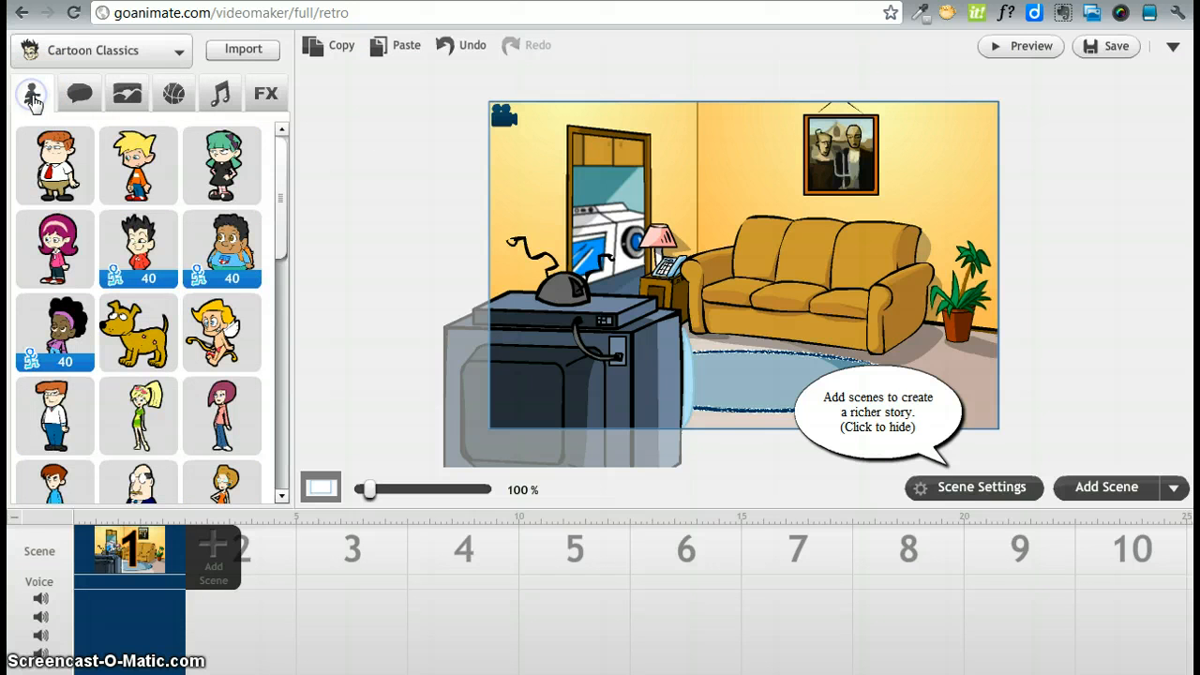
left_click(53, 150)
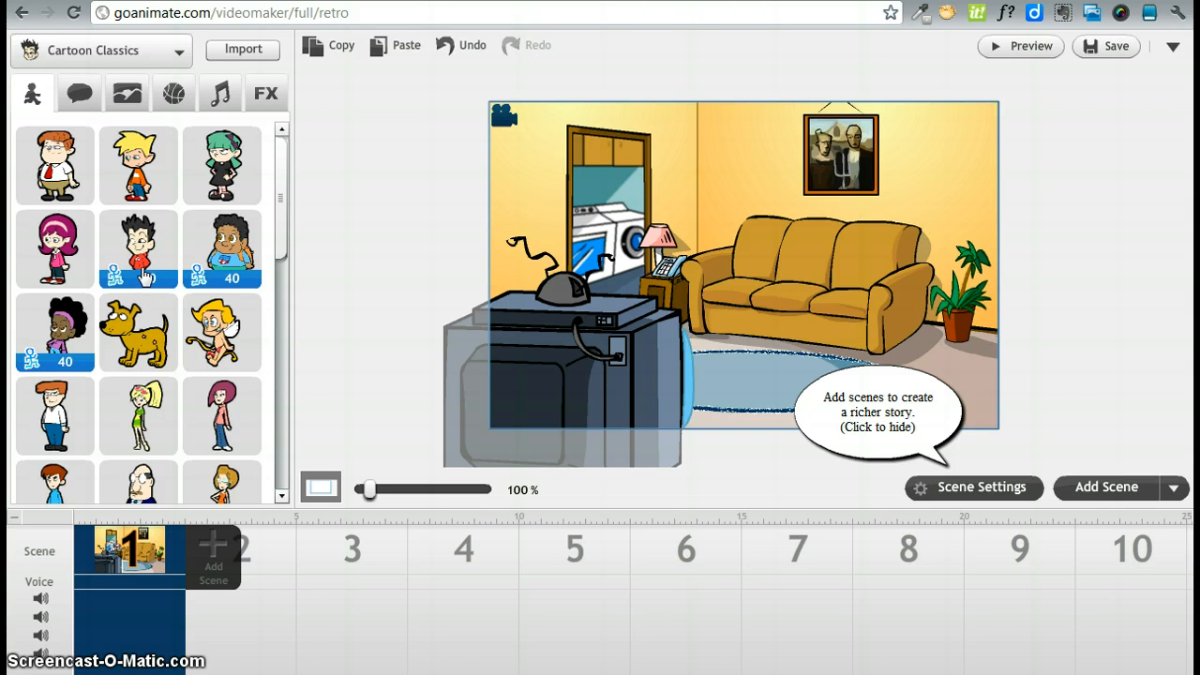
mouse_move(110, 233)
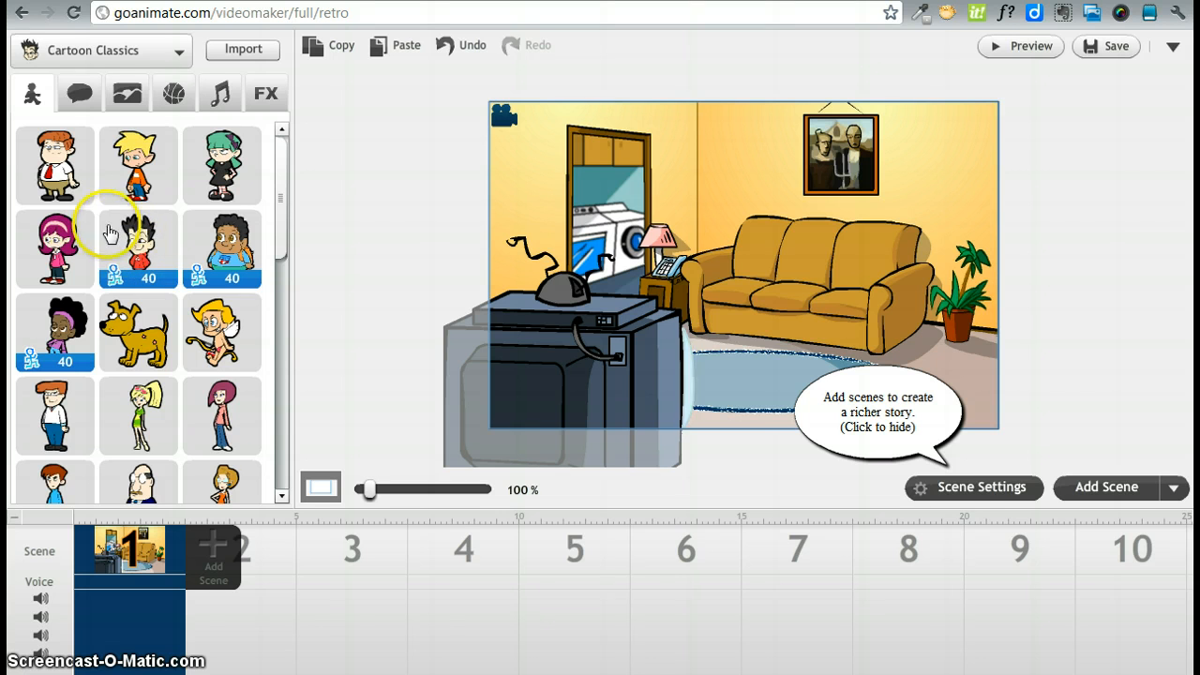
mouse_move(138, 164)
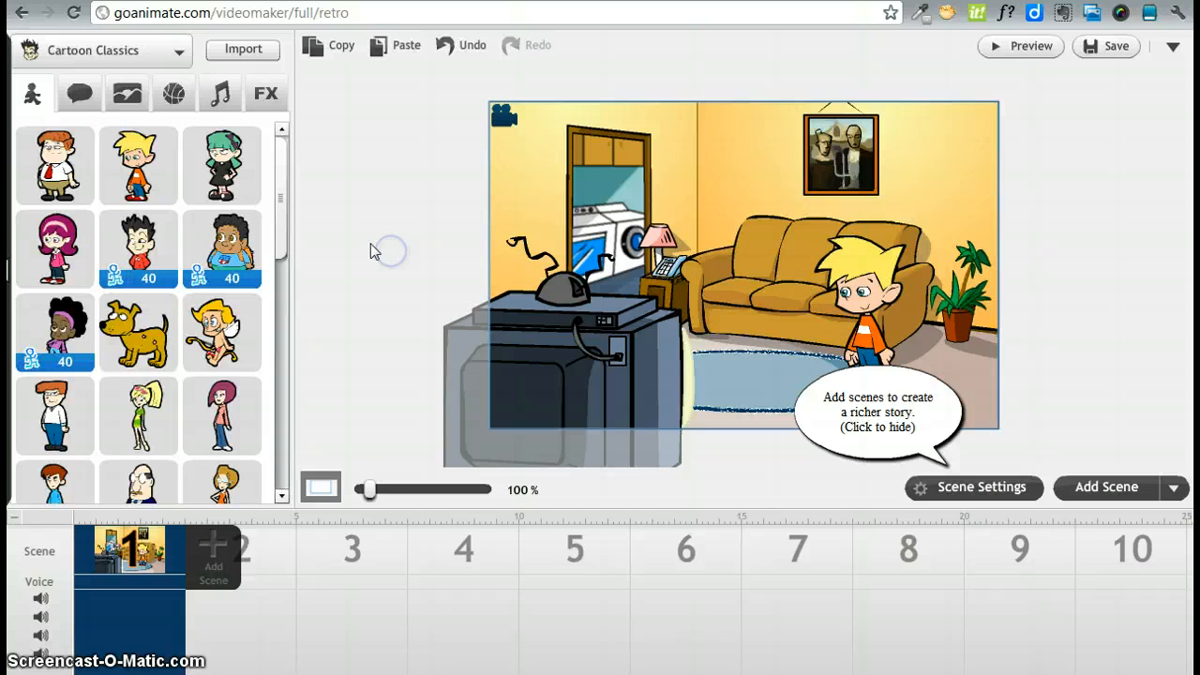
Step: Place the pink-haired girl beside him and return to the character library
left_click(222, 249)
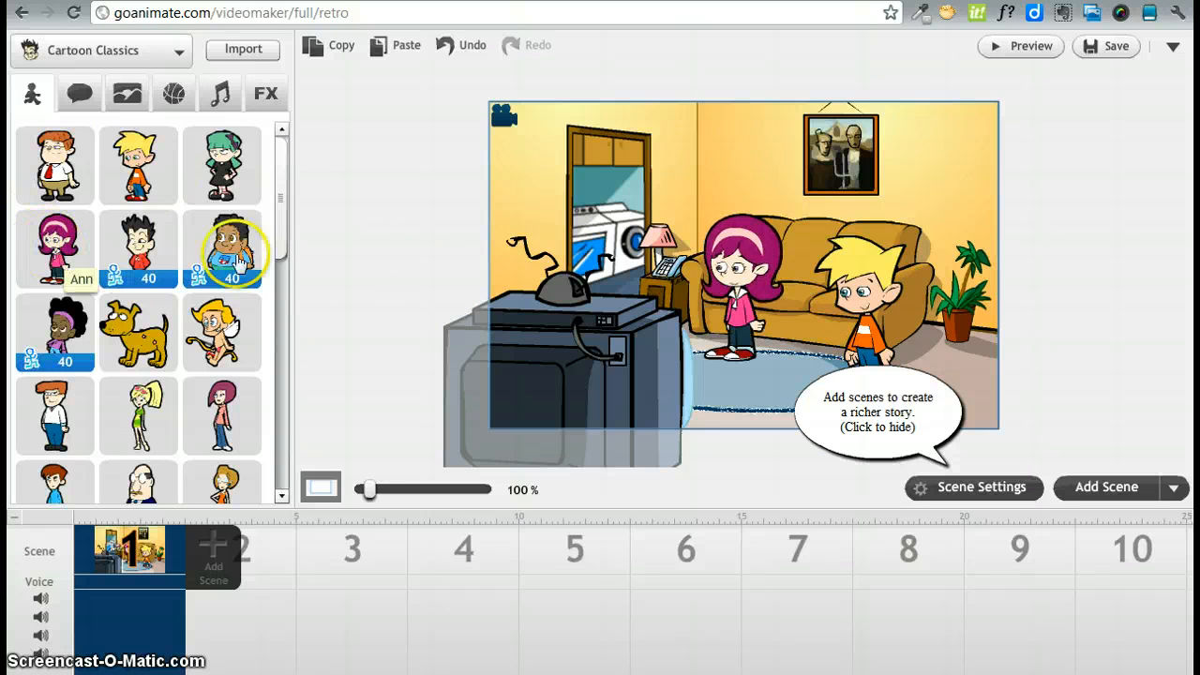
left_click(740, 272)
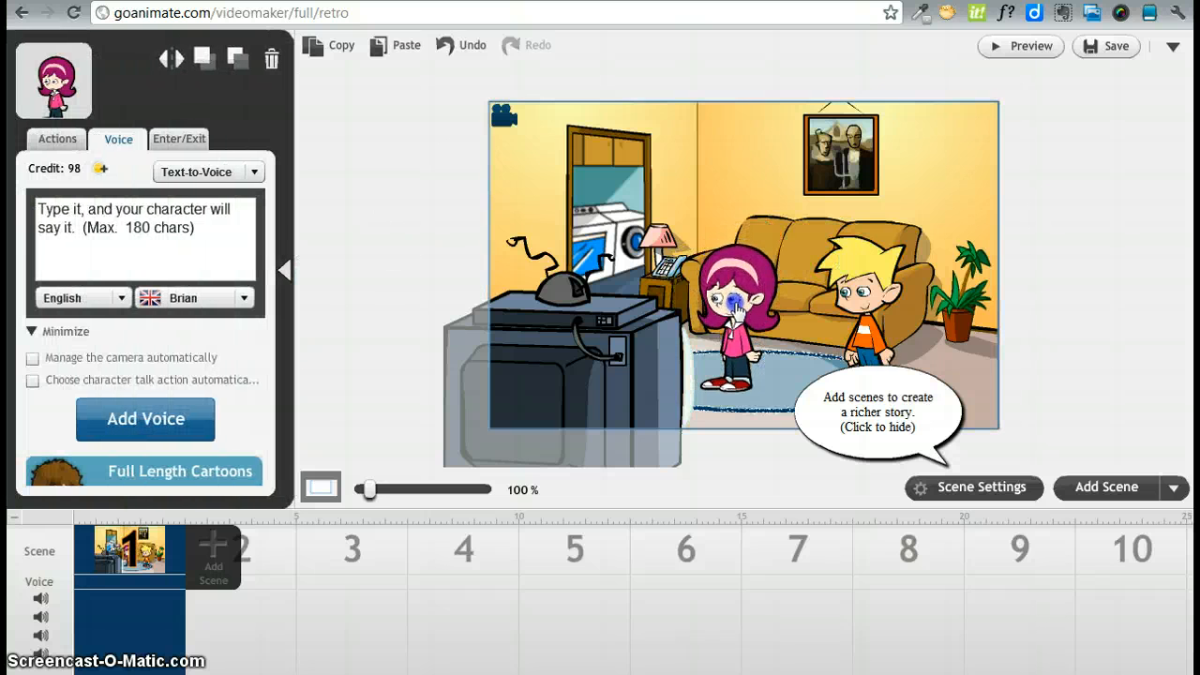
left_click(738, 314)
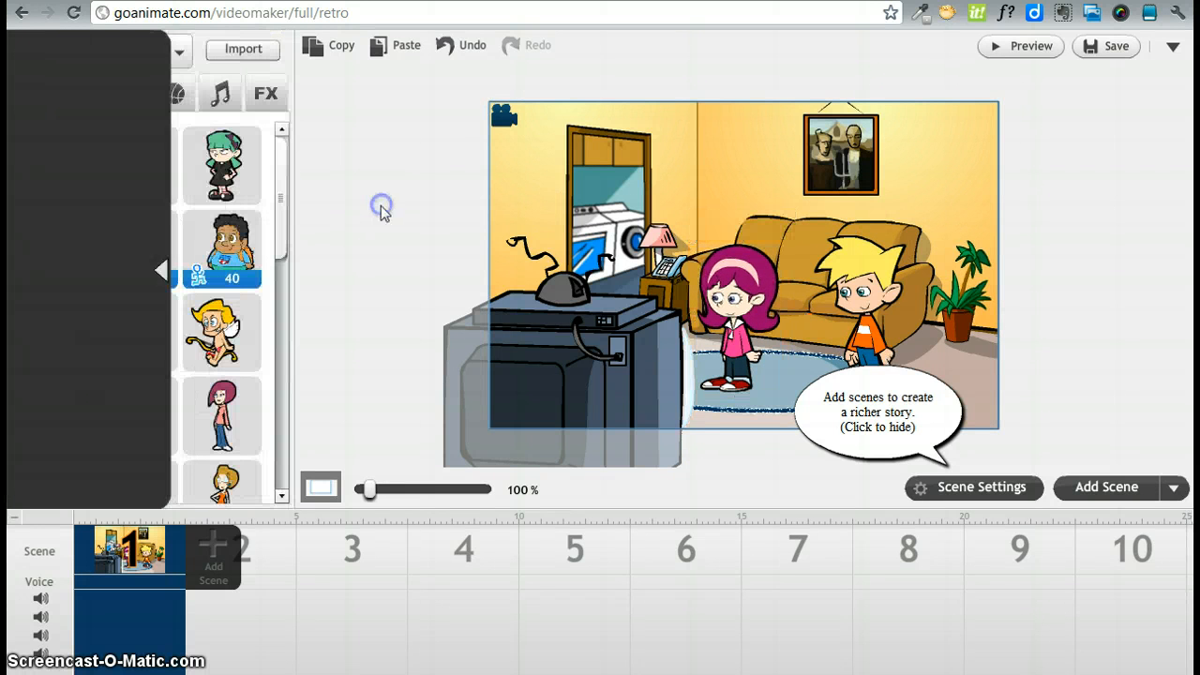
left_click(159, 270)
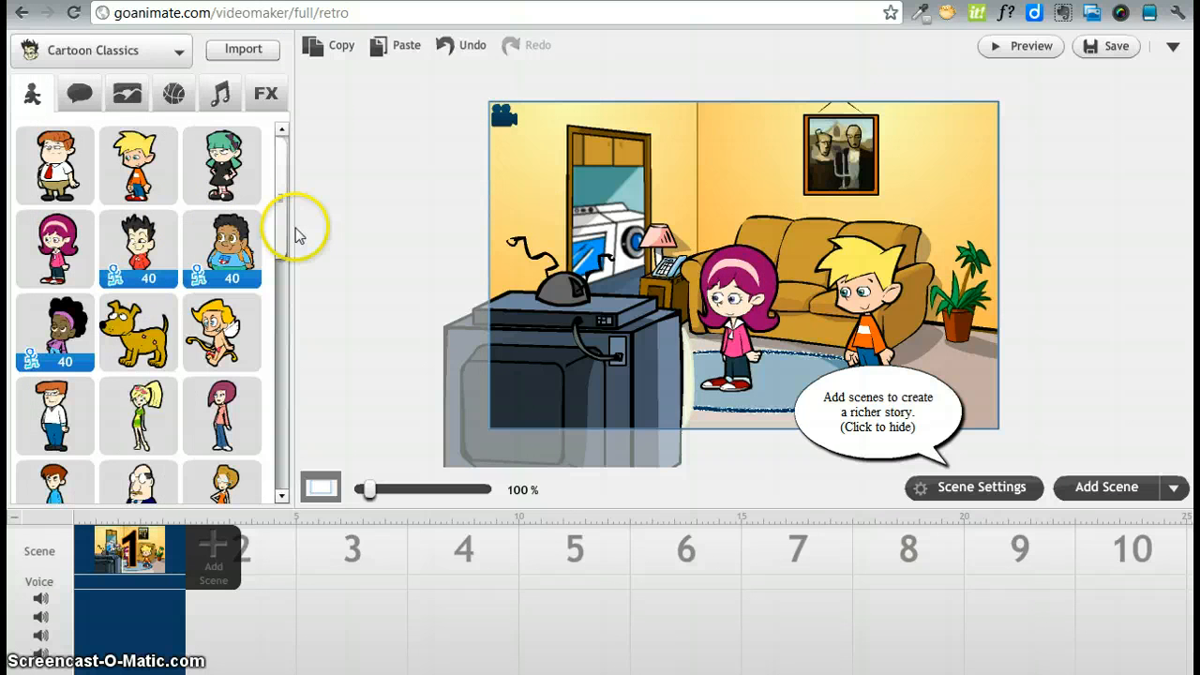
mouse_move(403, 260)
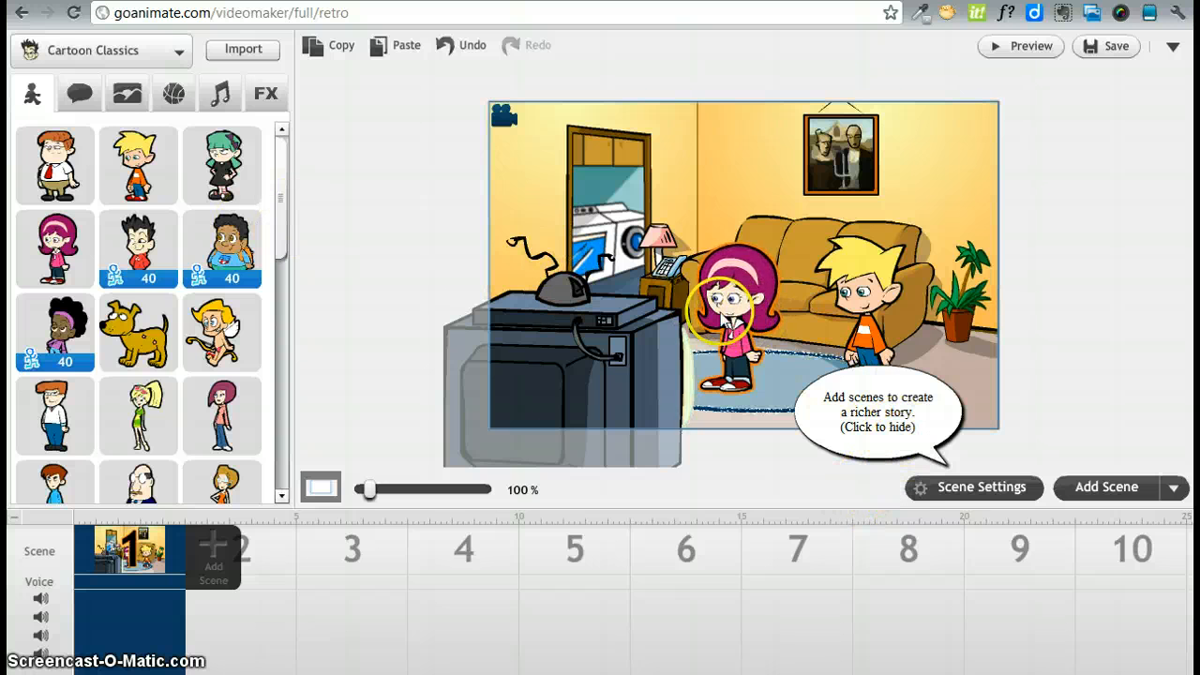
Step: Write 'Hello. What is your name?' in the boy's speech bubble
left_click(100, 50)
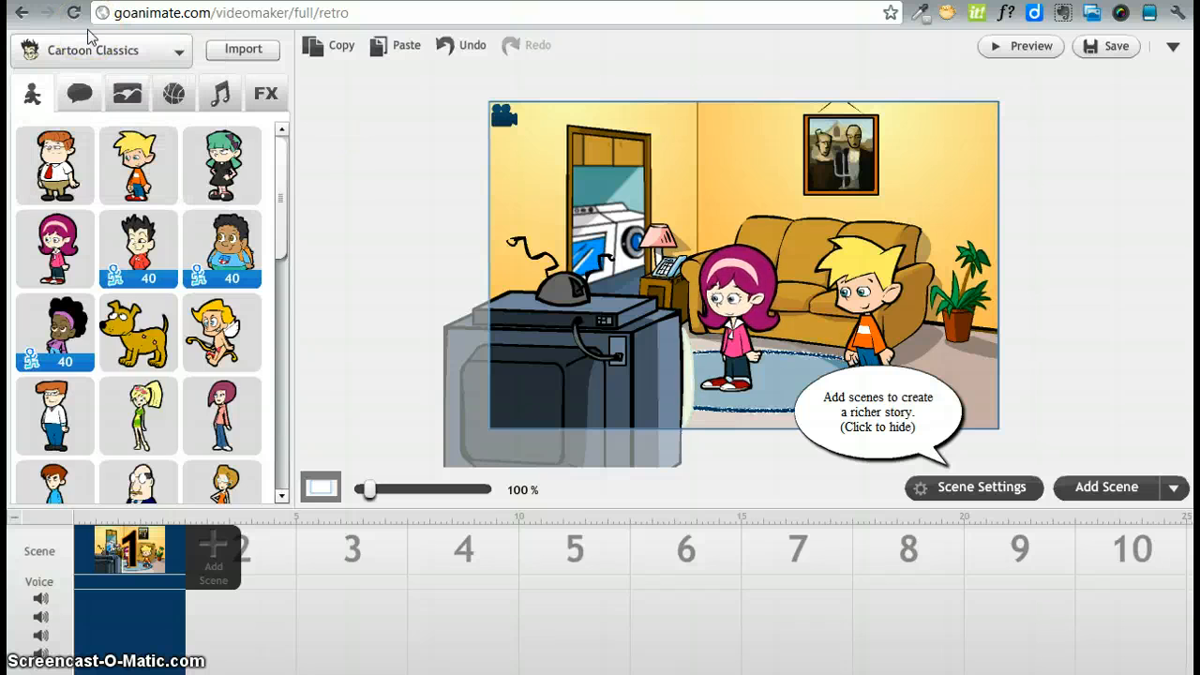
left_click(79, 92)
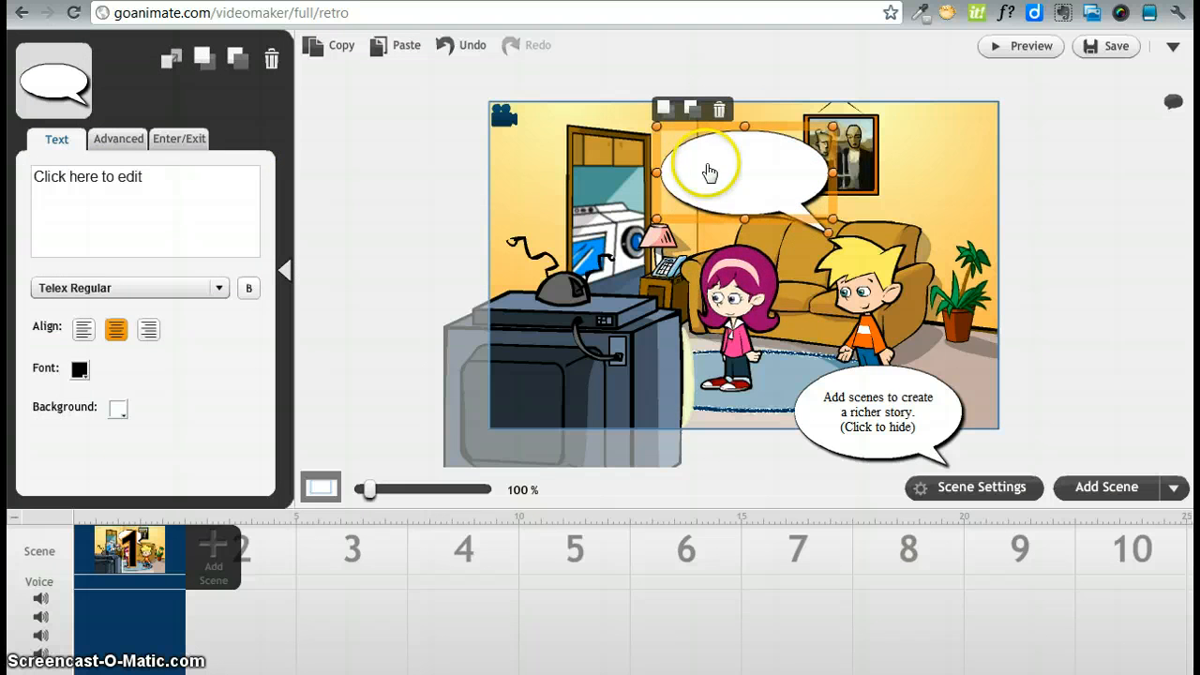
left_click(710, 171)
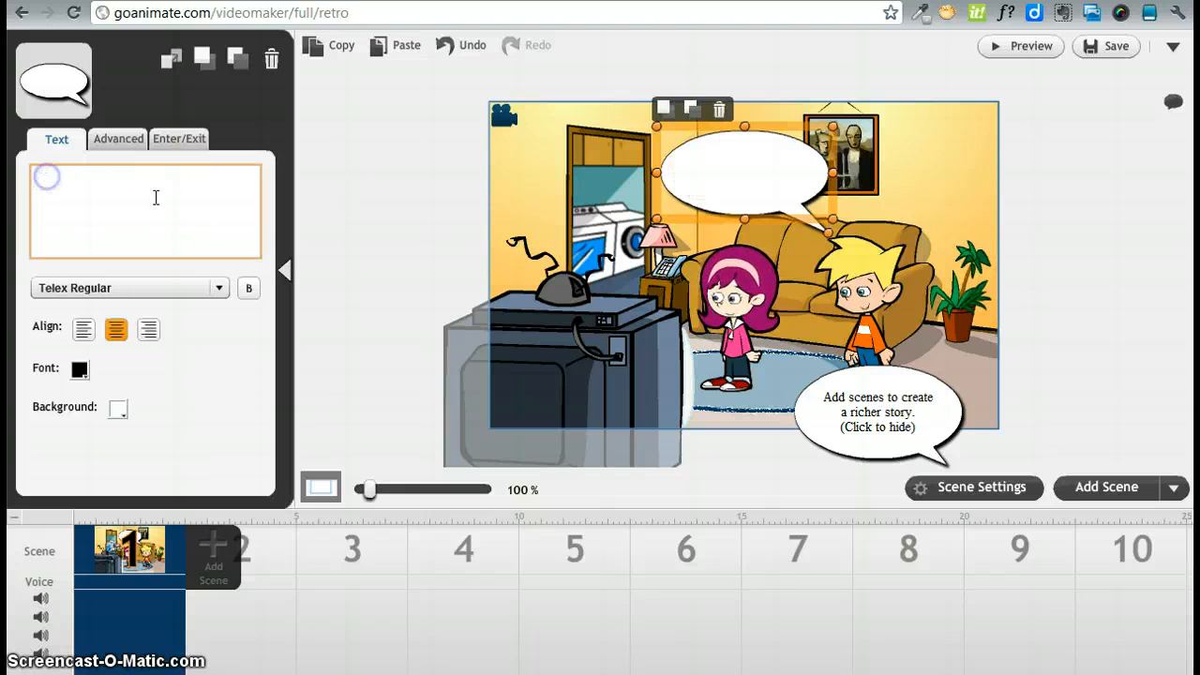
type("H")
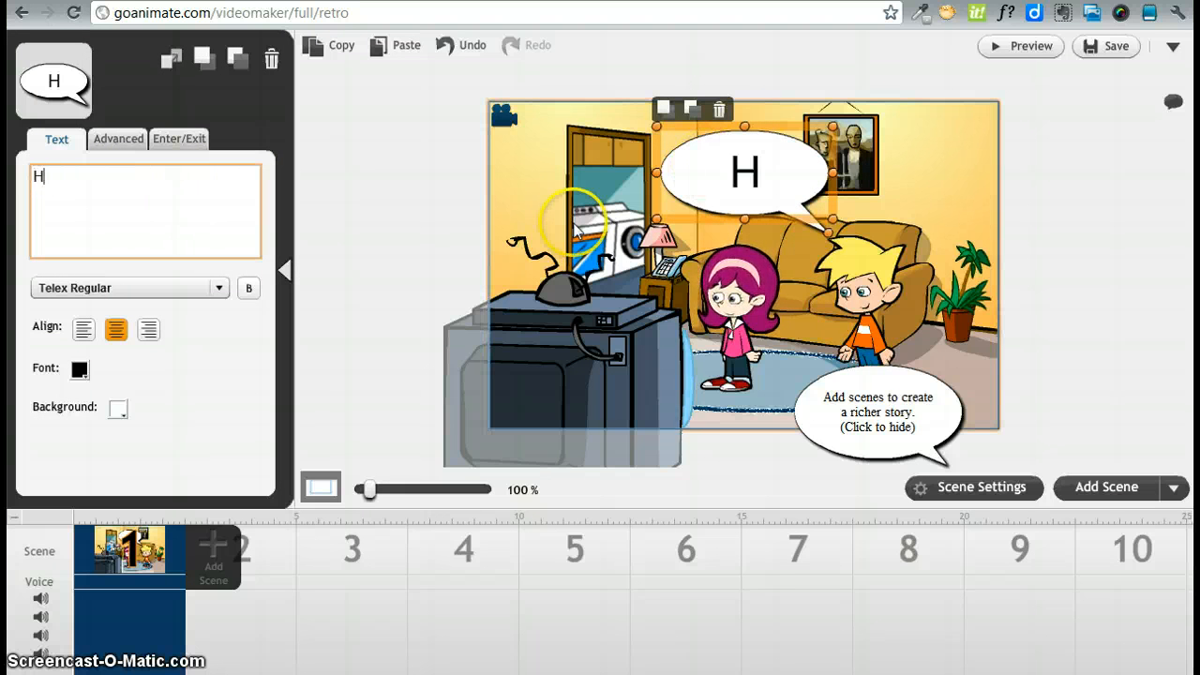
type("ello.  What is your name?")
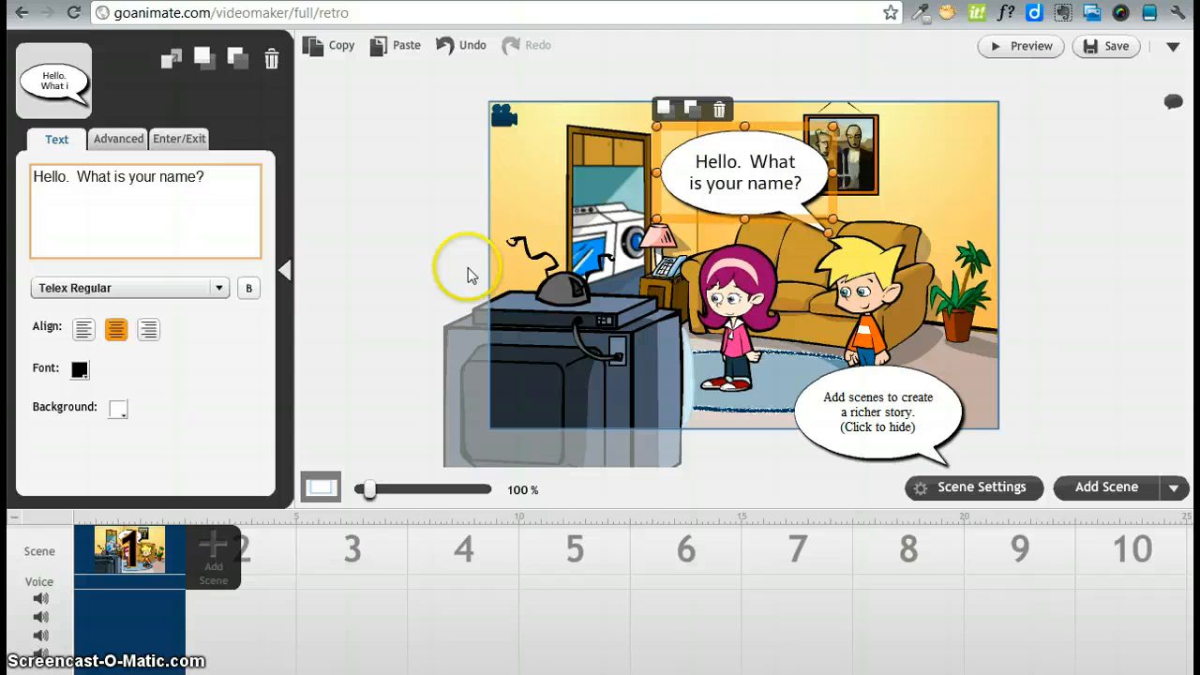
mouse_move(119, 139)
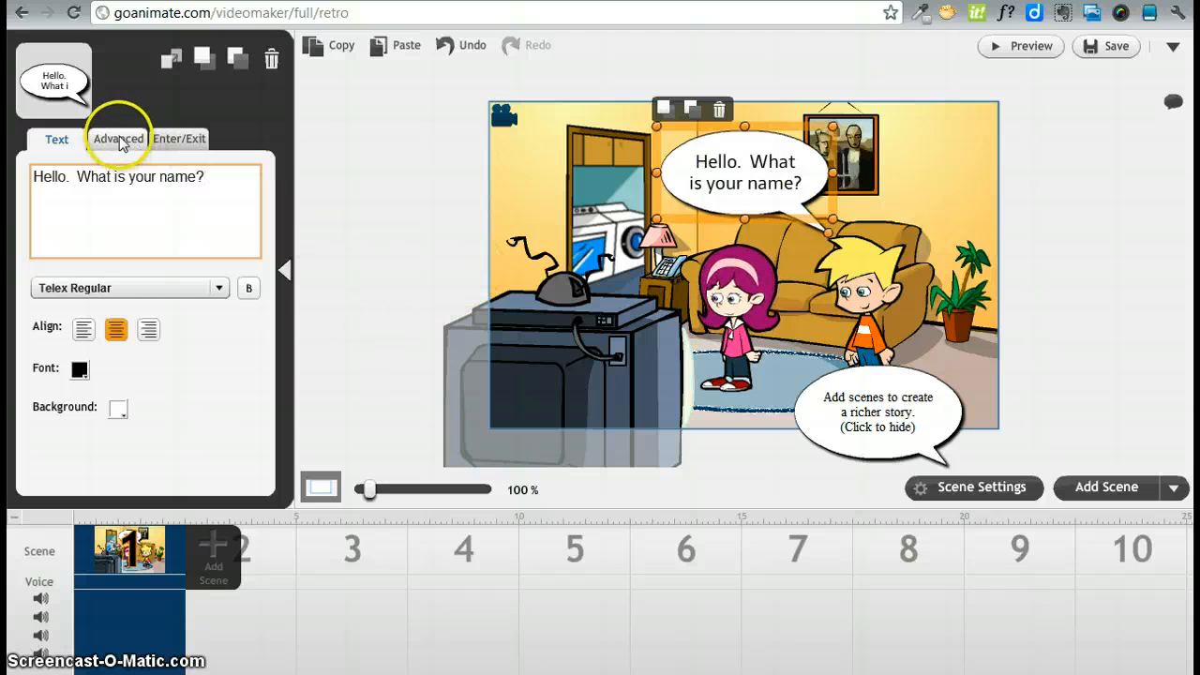
Step: Check the bubble's Advanced timing and return to the library
left_click(117, 138)
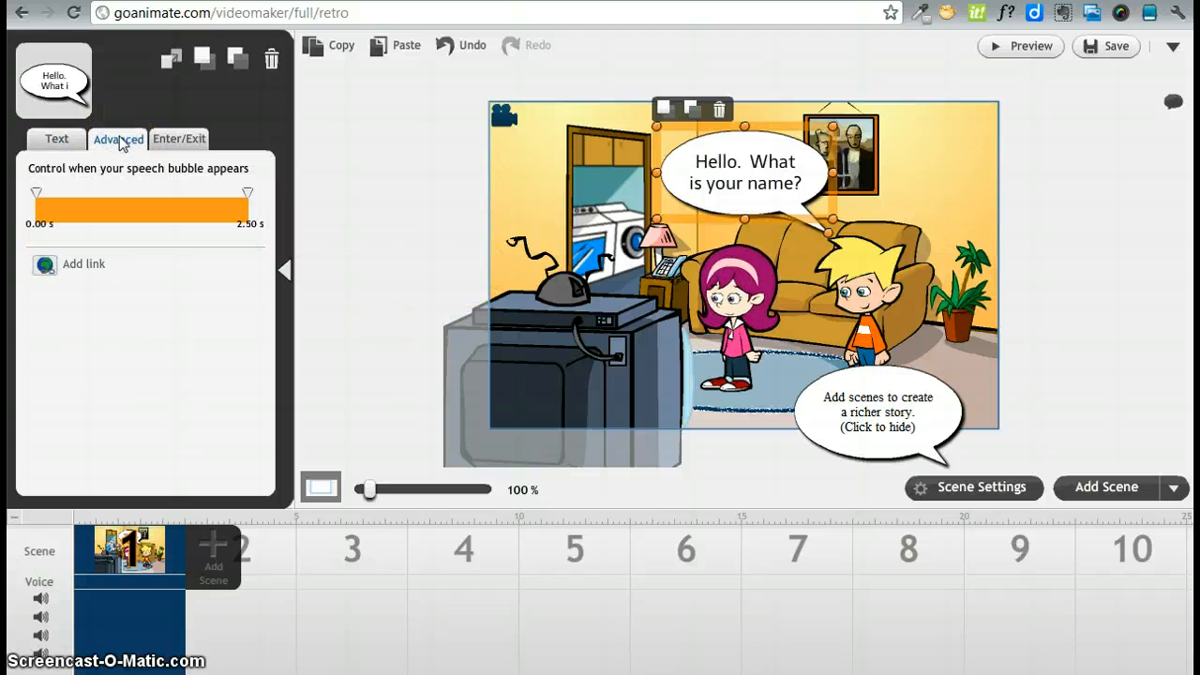
mouse_move(185, 139)
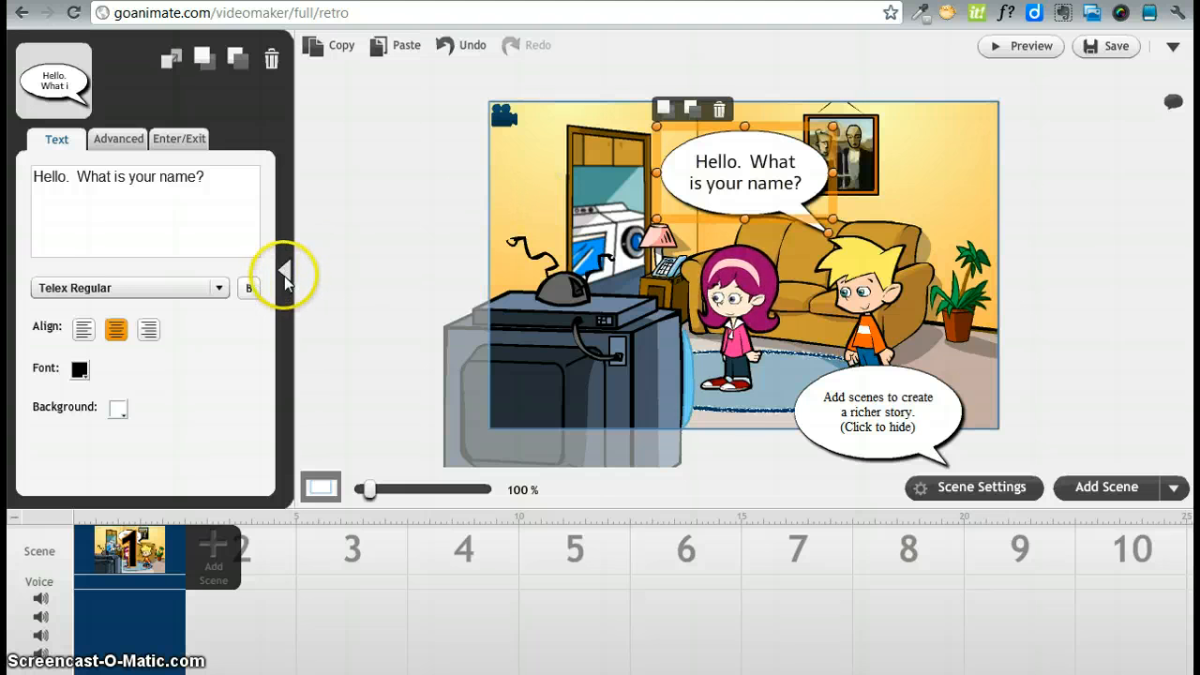
left_click(286, 271)
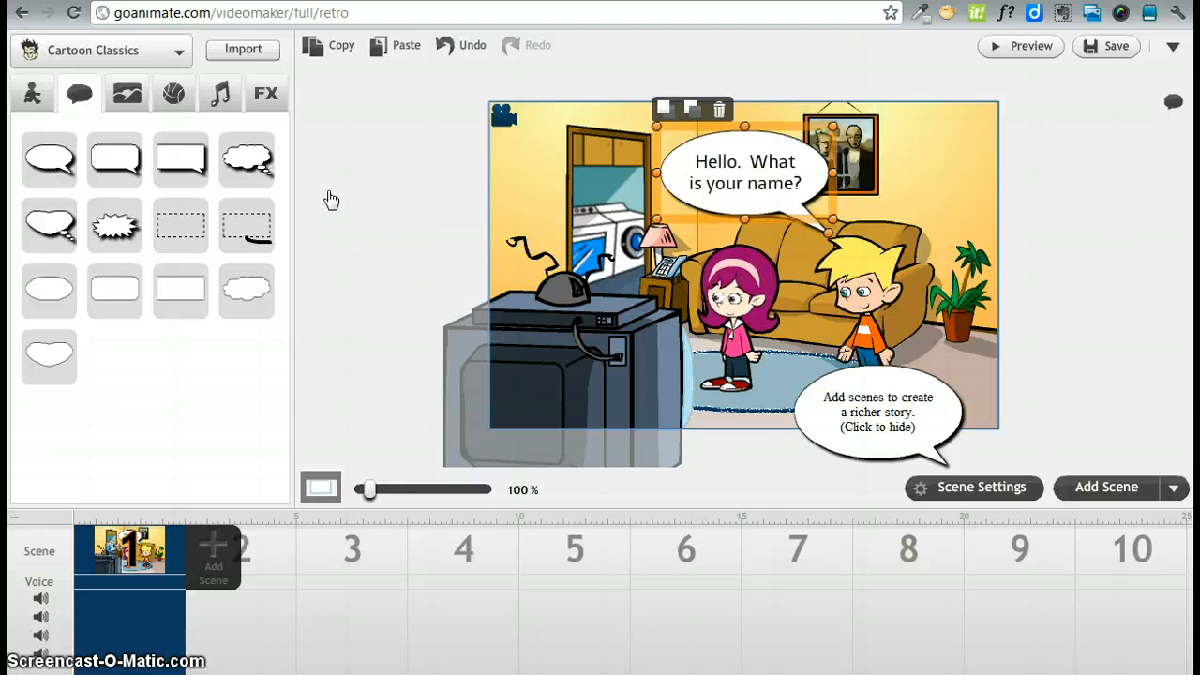
Step: Add a second scene copying the living room and both characters, and select it
left_click(736, 300)
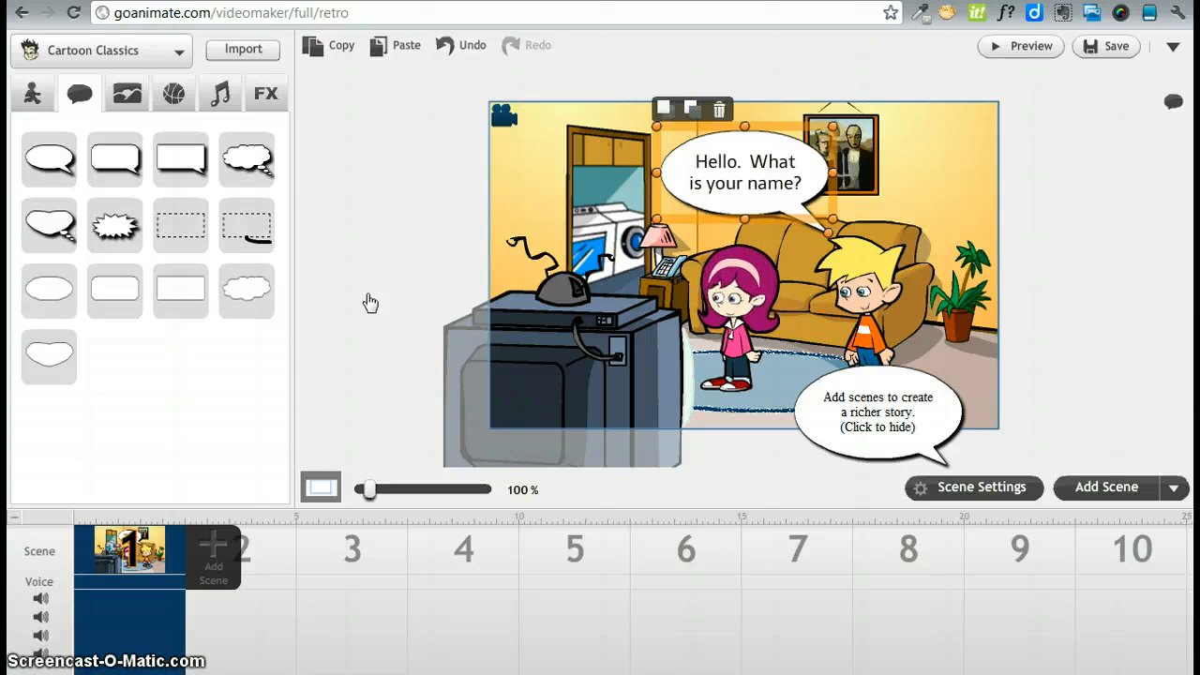
mouse_move(392, 437)
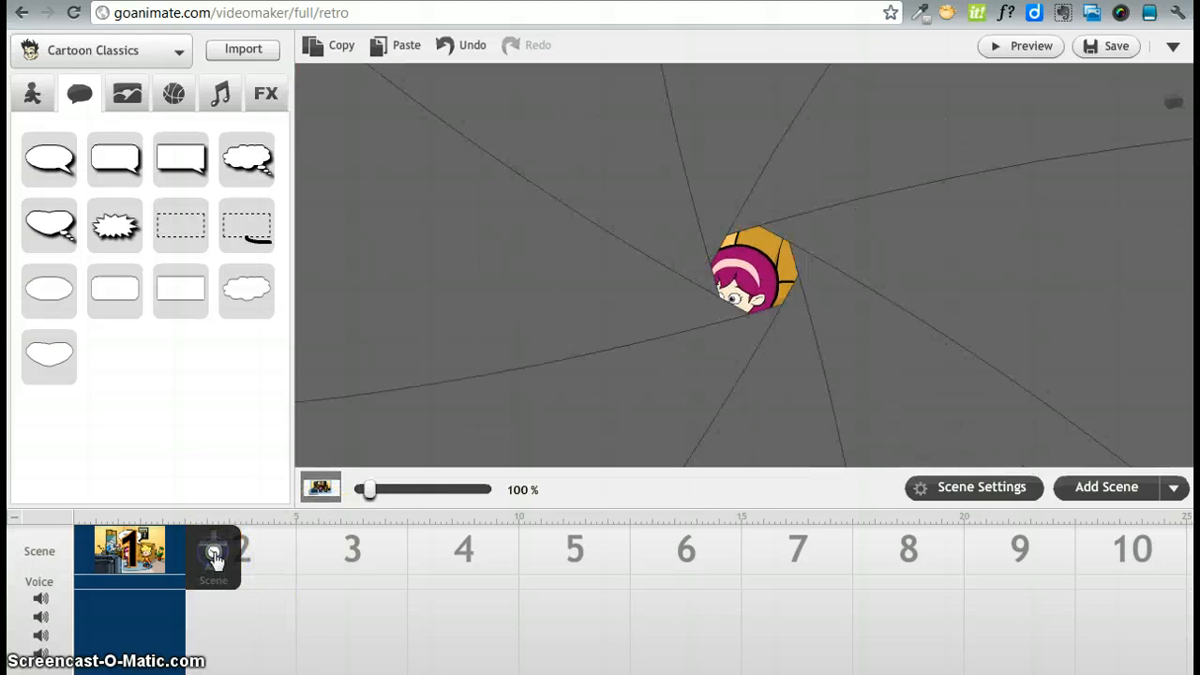
left_click(213, 548)
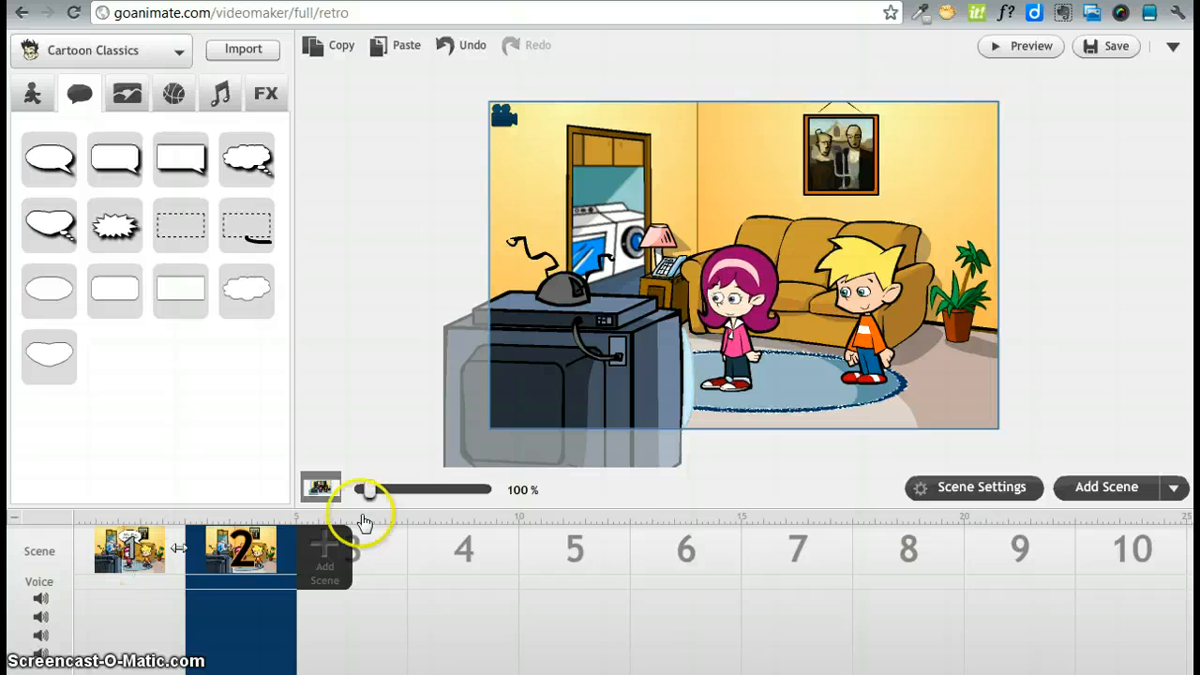
left_click(241, 550)
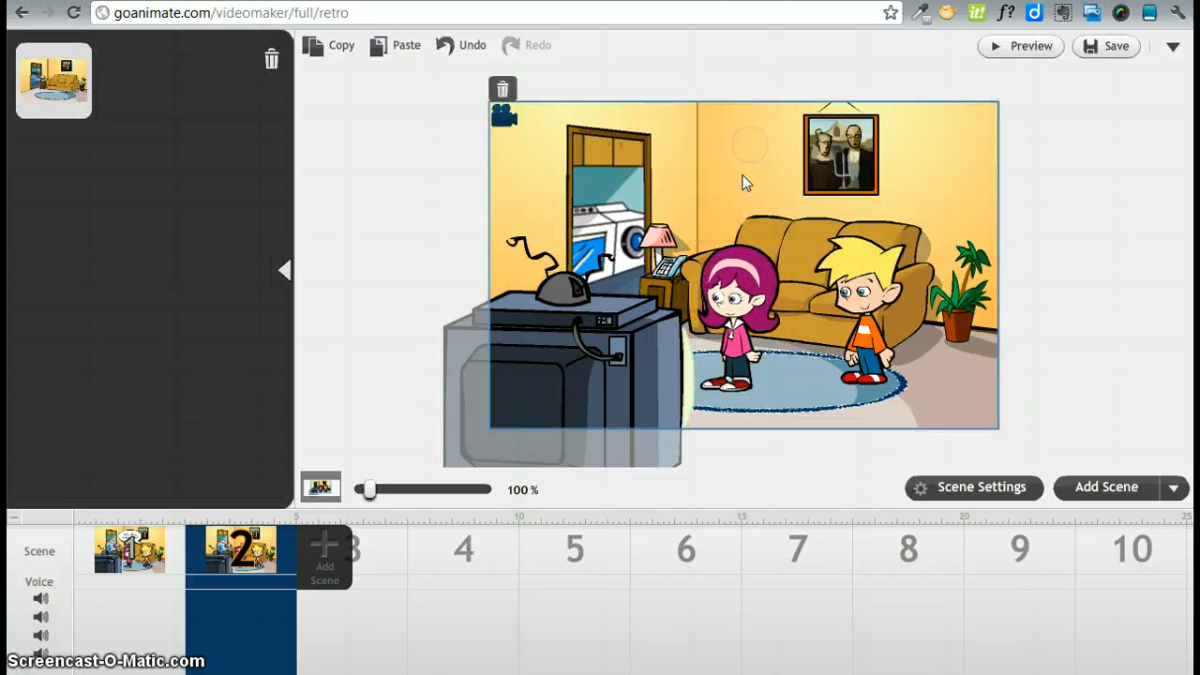
Step: Select and deselect scene 2's background to get the library back
left_click(285, 269)
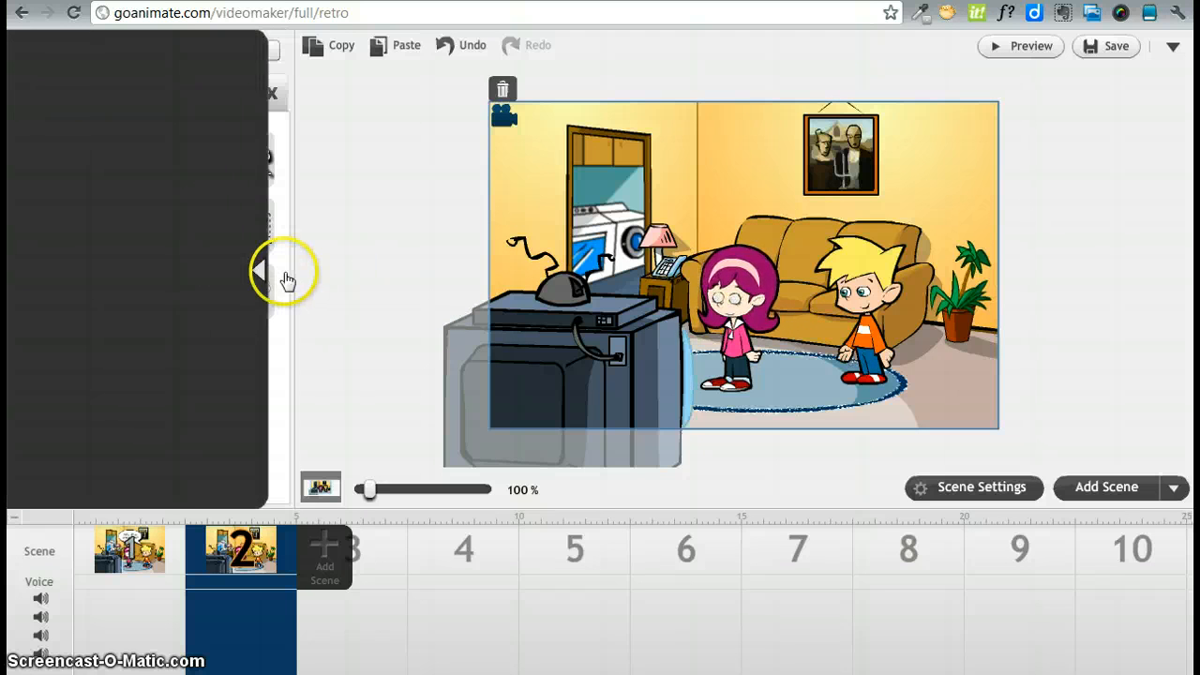
left_click(257, 268)
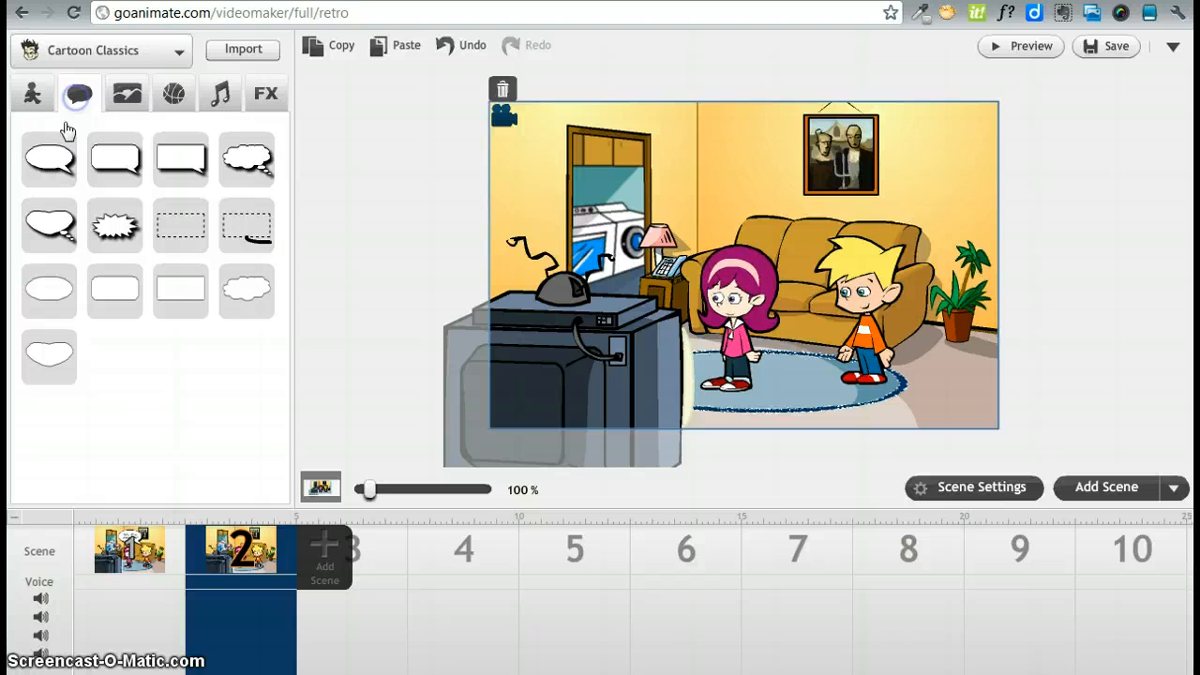
Step: Add a speech bubble for the girl in scene 2 reading 'Hello. My name is Mary.'
left_click(49, 157)
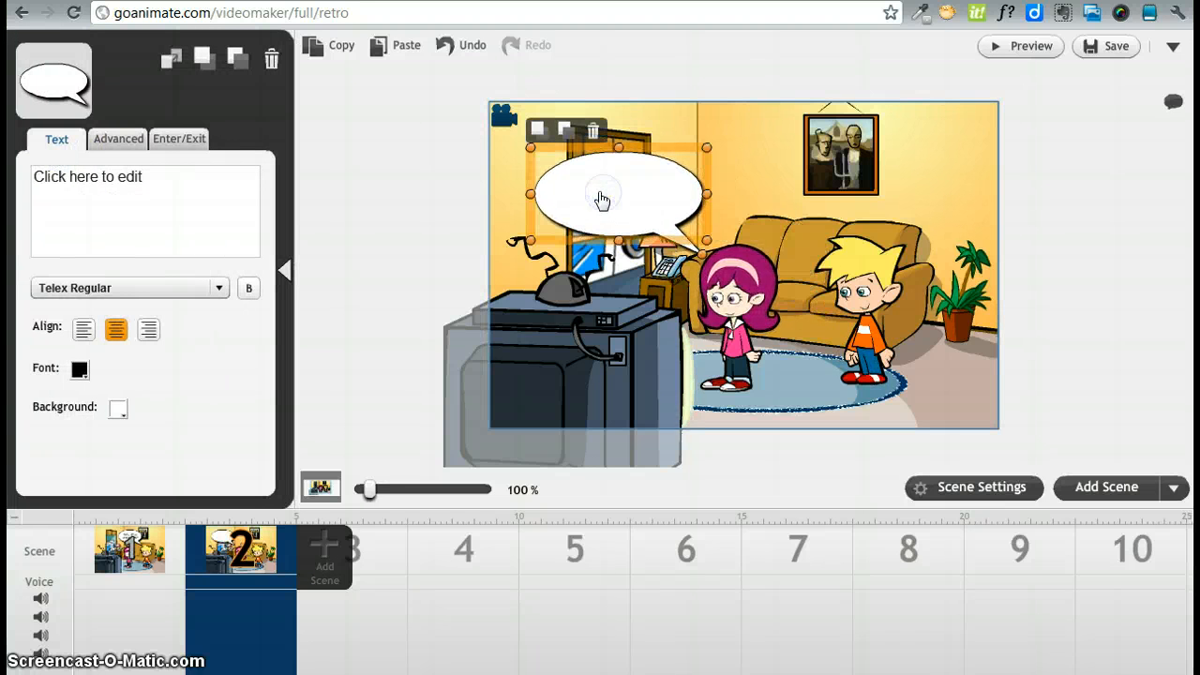
left_click(145, 209)
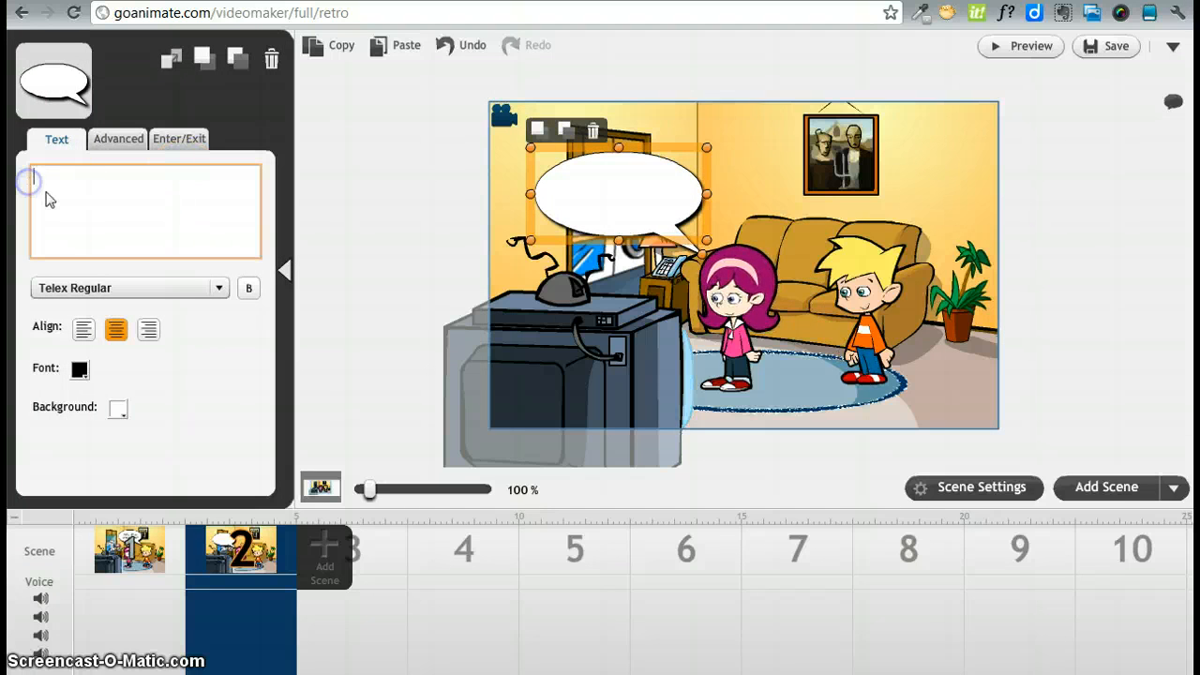
type("Hello.  My")
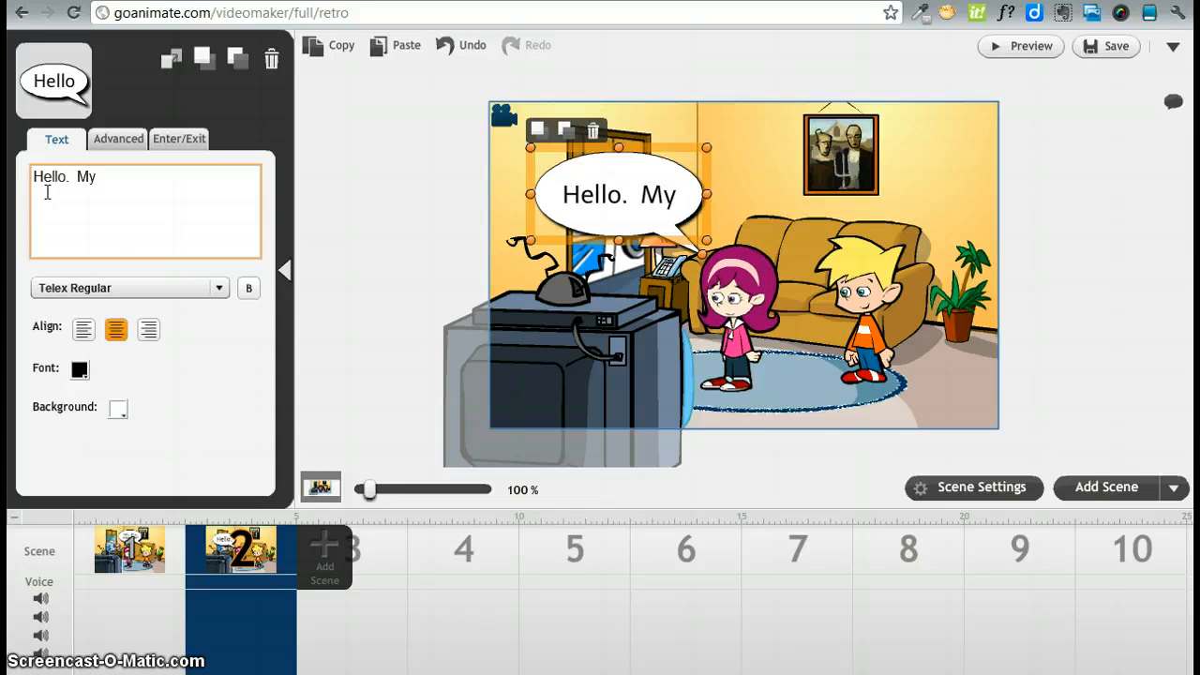
type("name is")
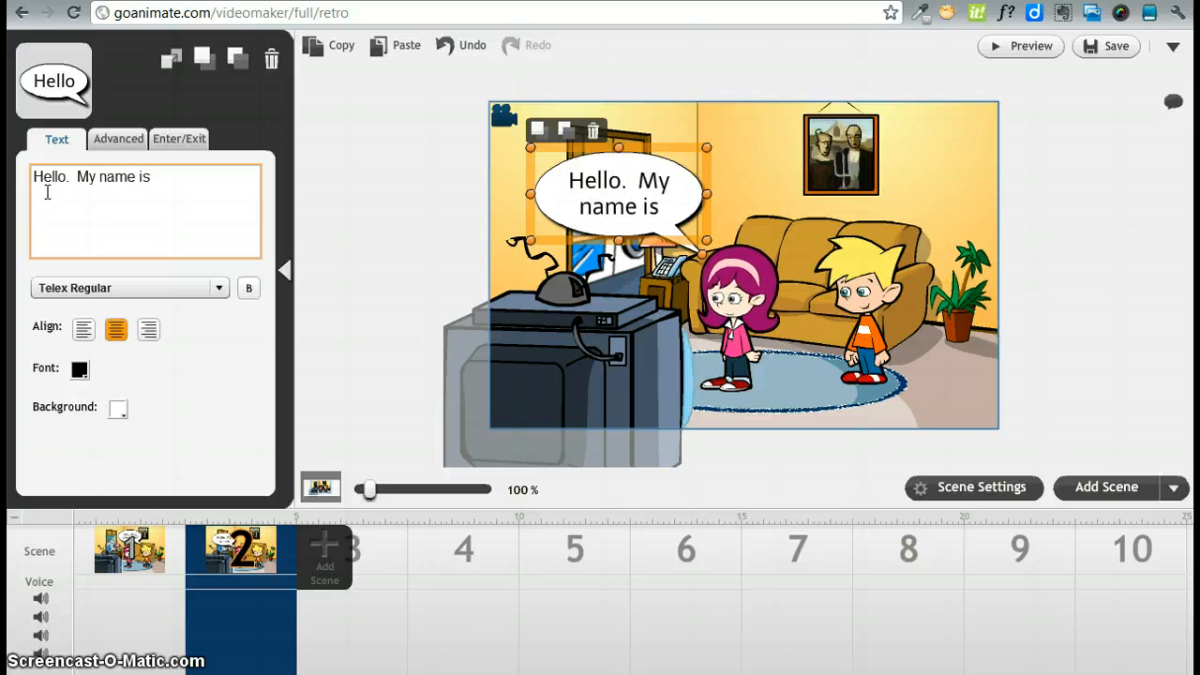
type("Mary")
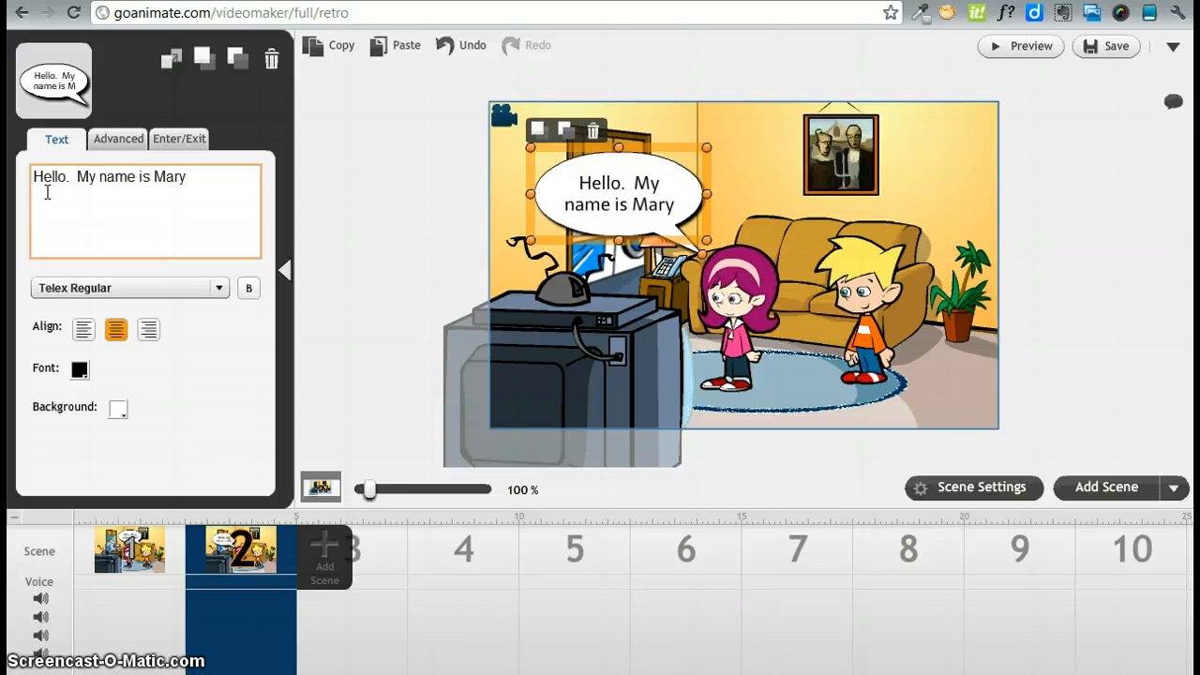
type(".")
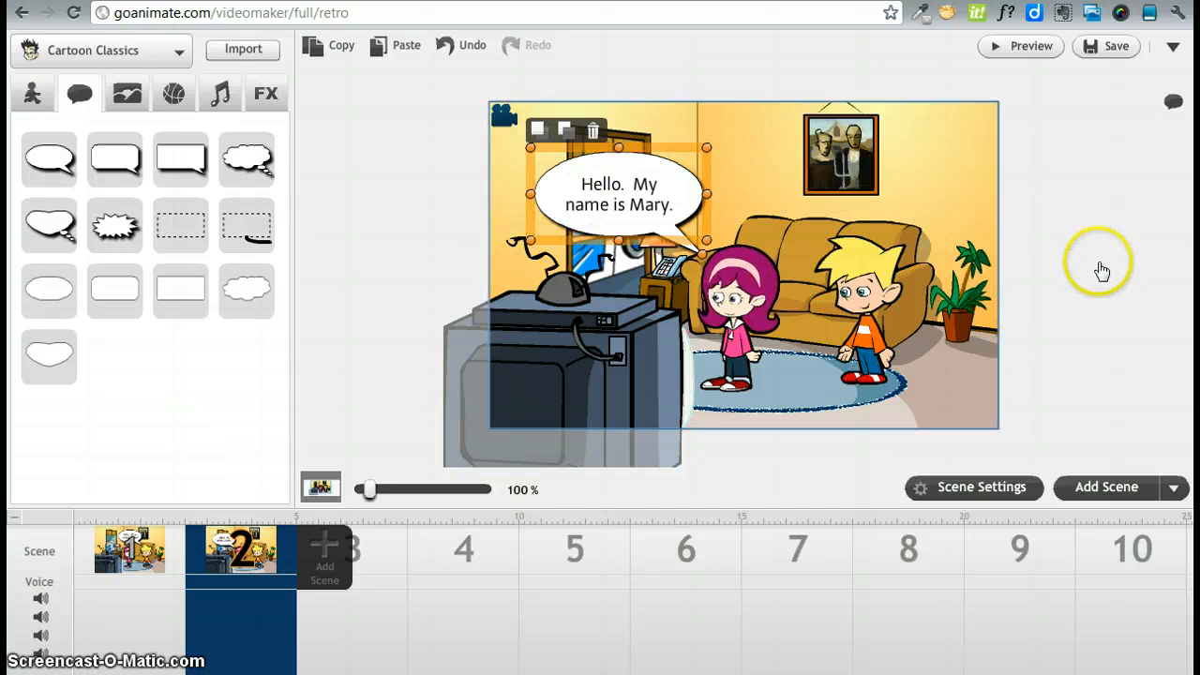
mouse_move(1083, 112)
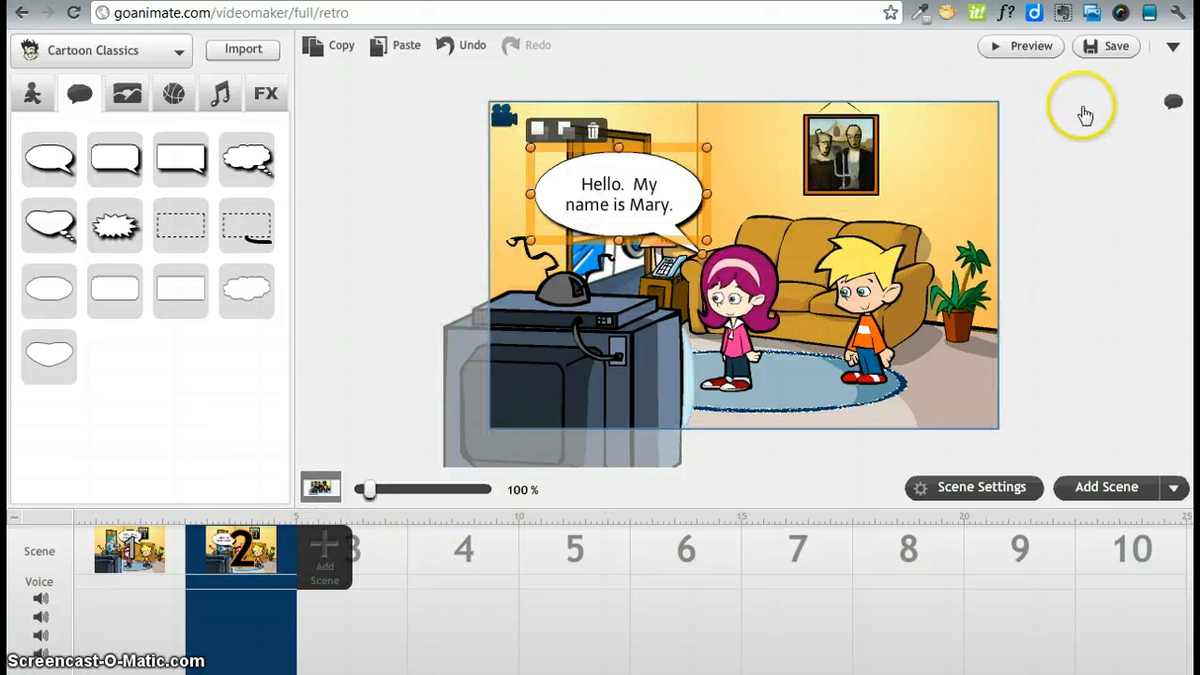
mouse_move(1039, 48)
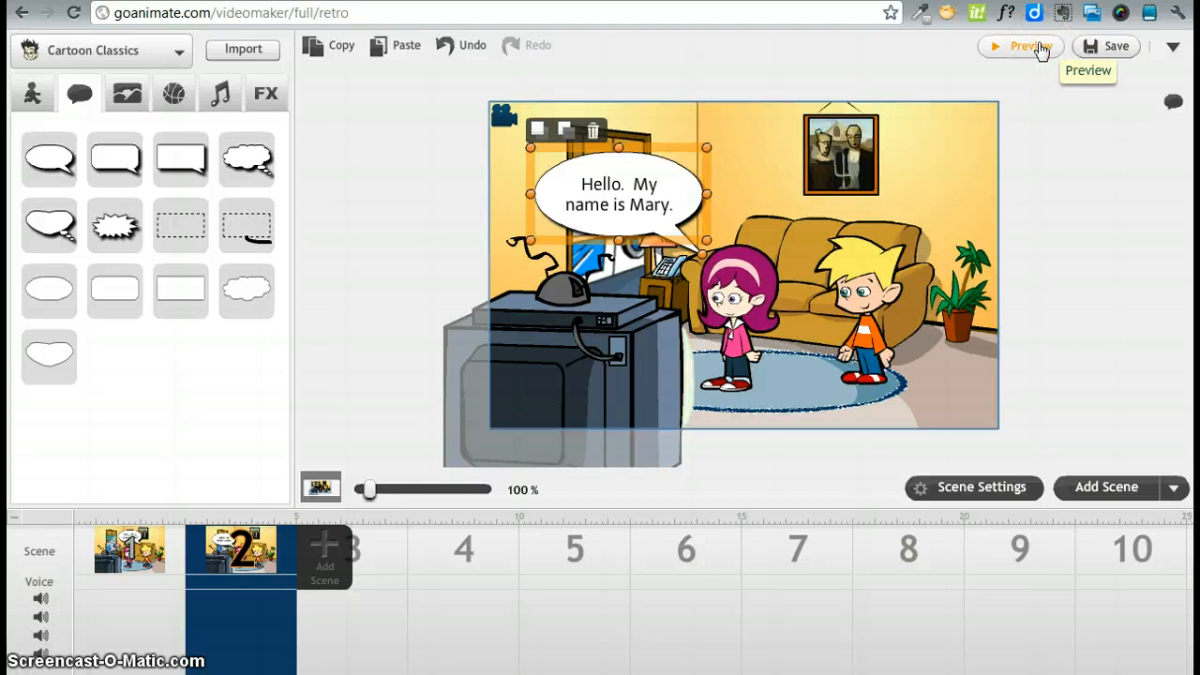
Step: Play a preview of the two-scene cartoon through to Mary's reply
left_click(1026, 47)
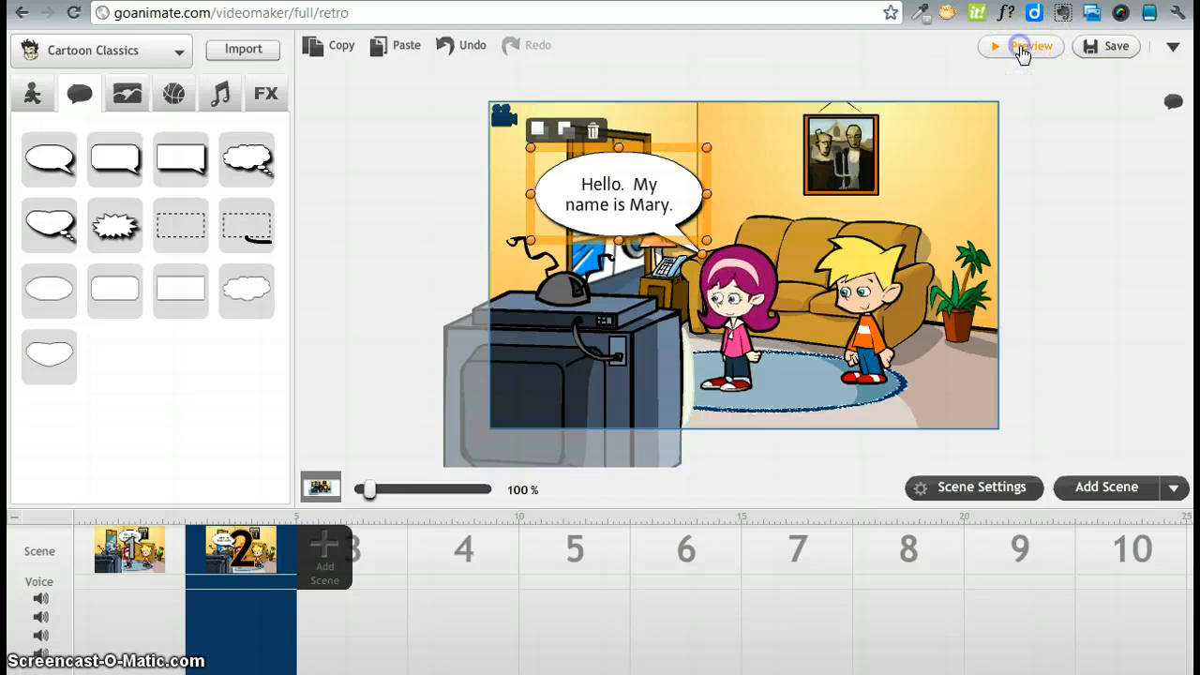
left_click(1031, 46)
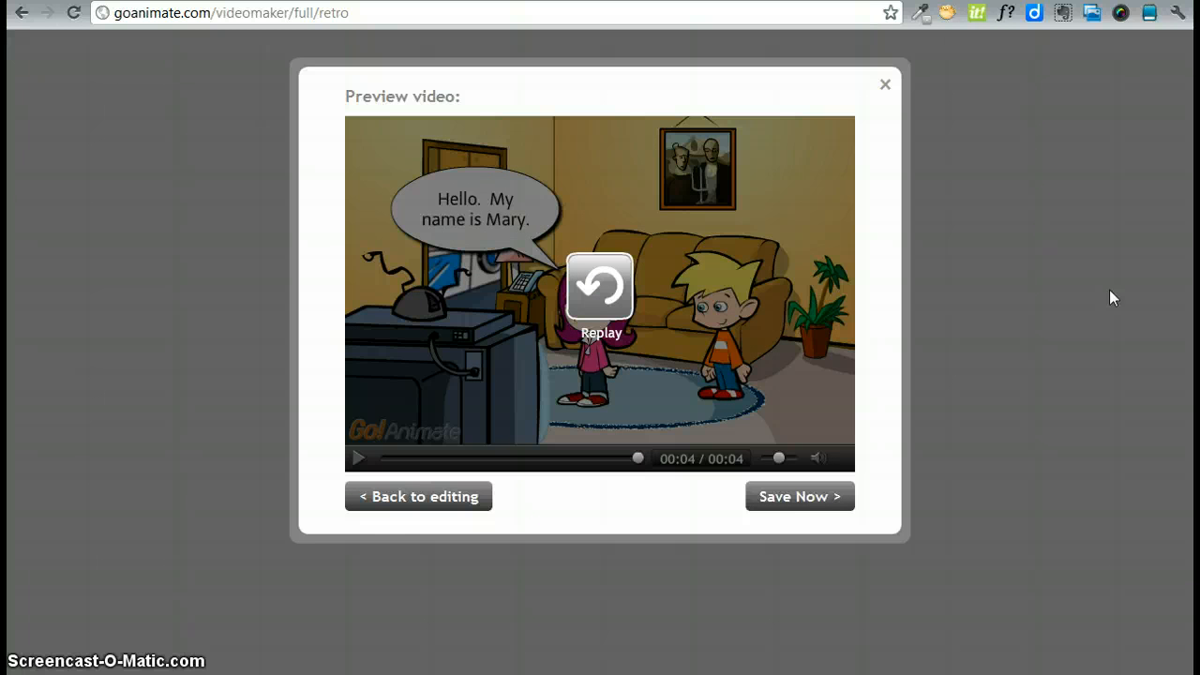
mouse_move(401, 515)
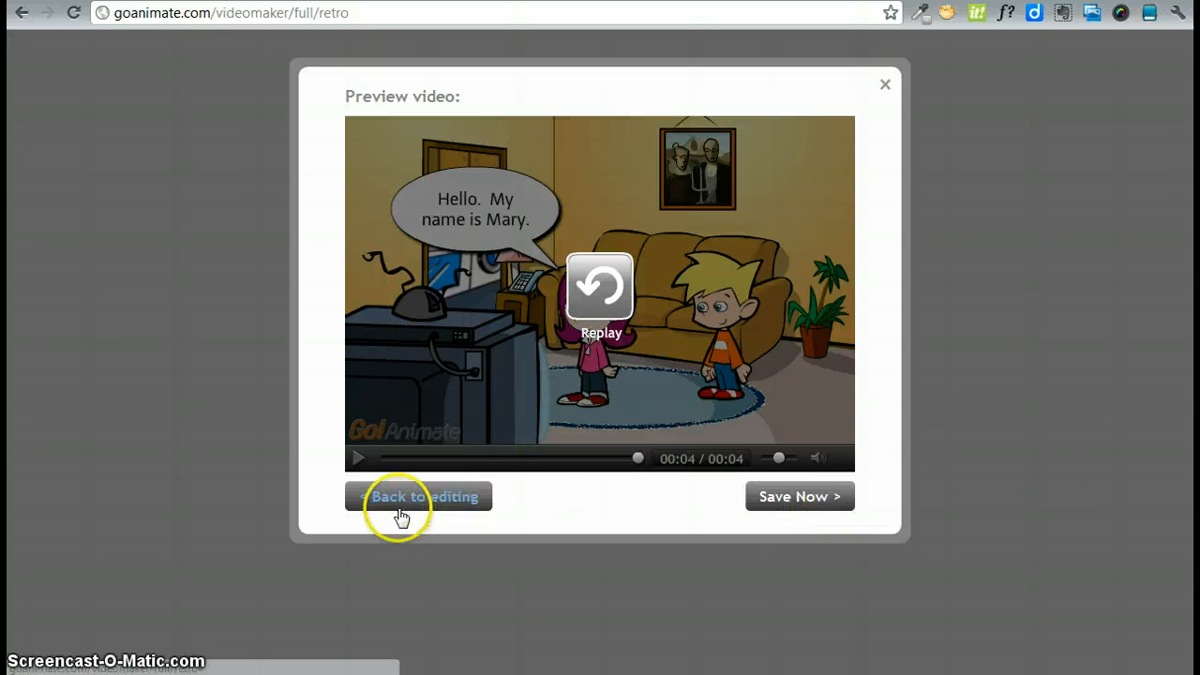
mouse_move(457, 511)
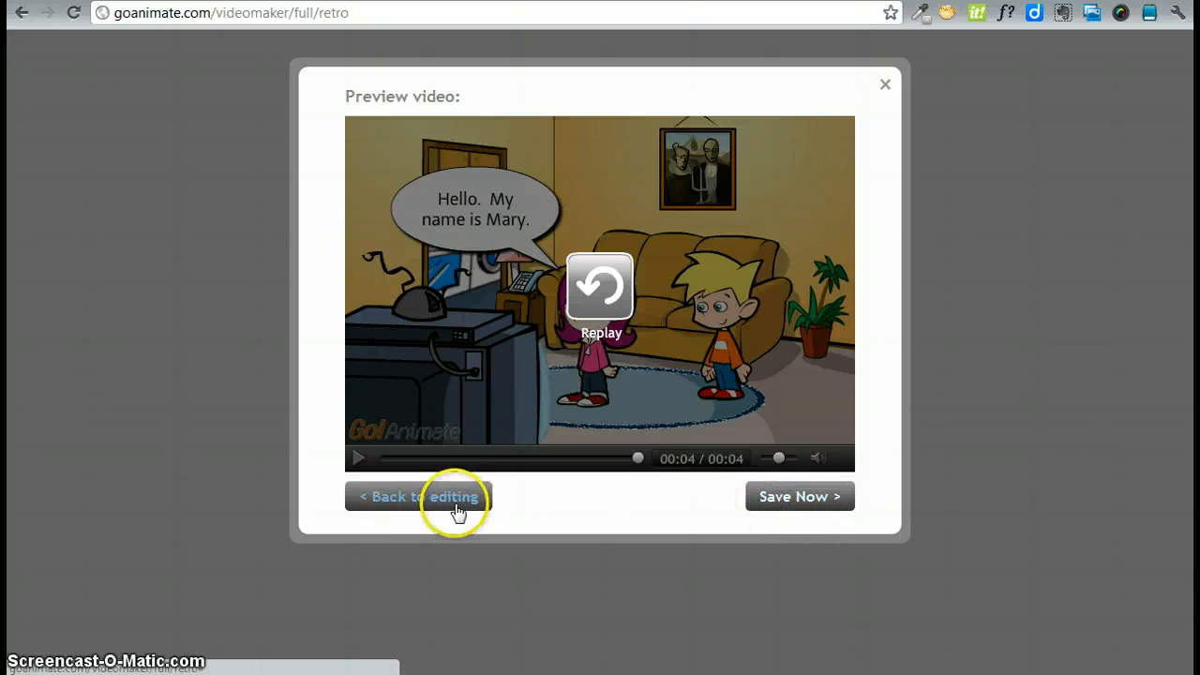